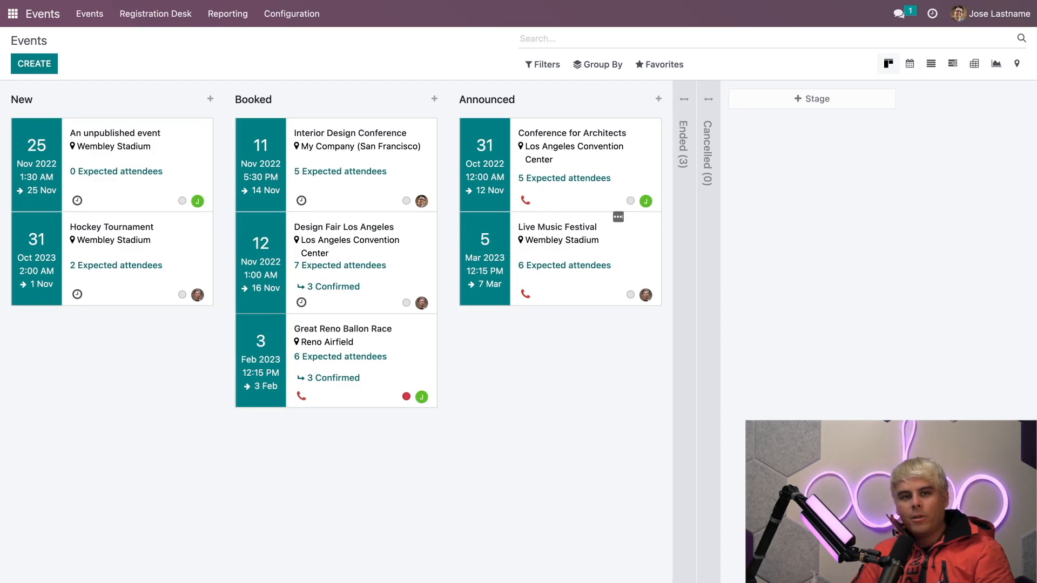
{"action": "mouse_move", "coordinate": [347, 38]}
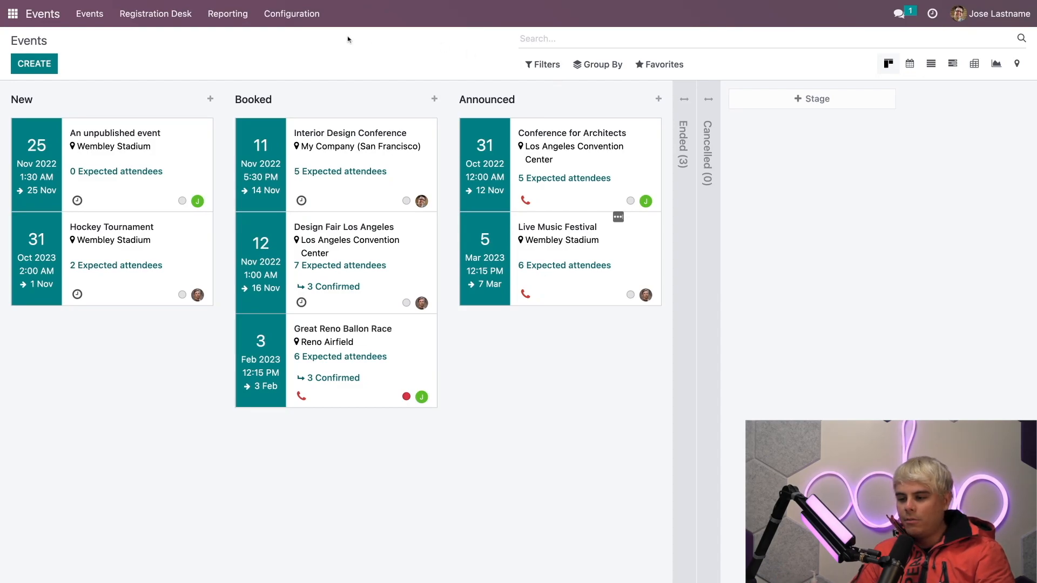
- Go to the Lead Generation rules list under Configuration
{"action": "left_click", "coordinate": [292, 13]}
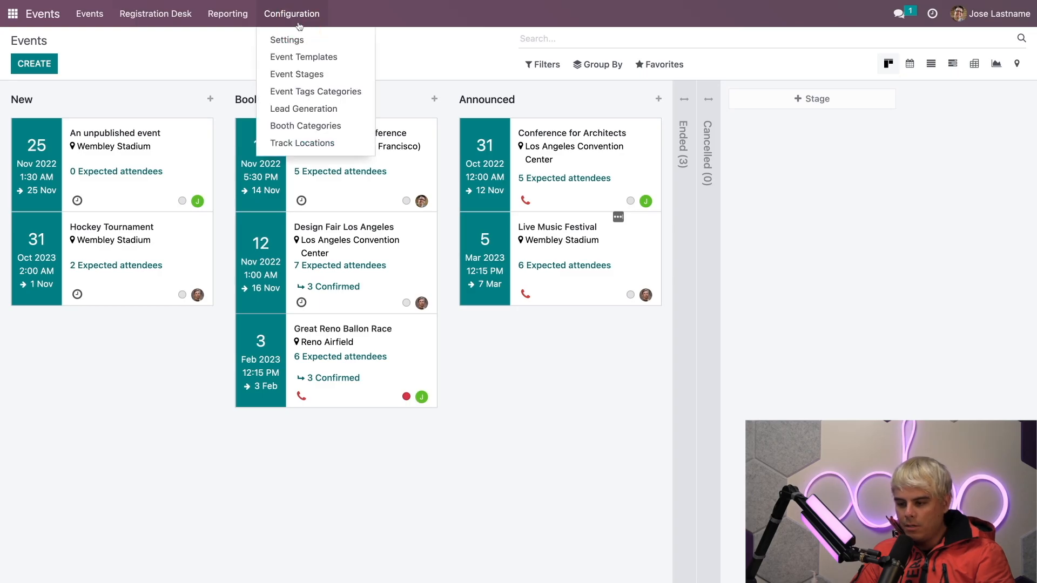
{"action": "left_click", "coordinate": [303, 108]}
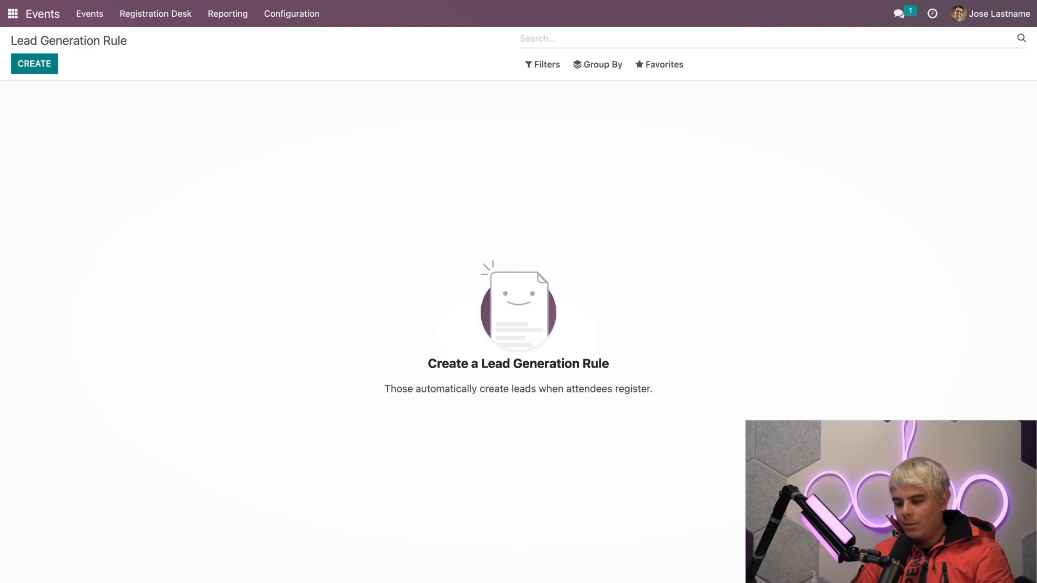
{"action": "mouse_move", "coordinate": [237, 131]}
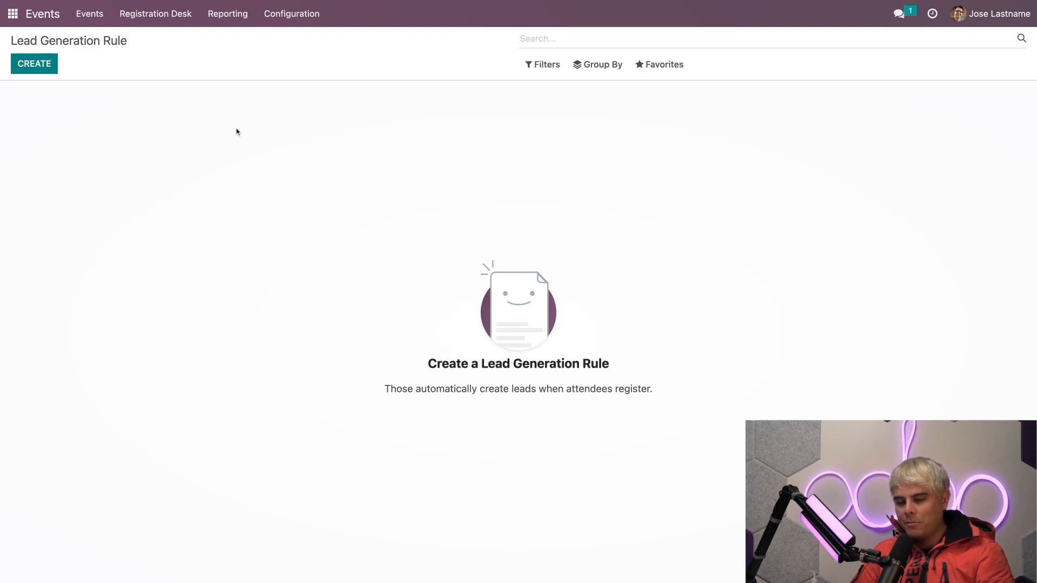
- Create a new lead generation rule named 'Interior Design Lead Rule'
{"action": "left_click", "coordinate": [34, 64]}
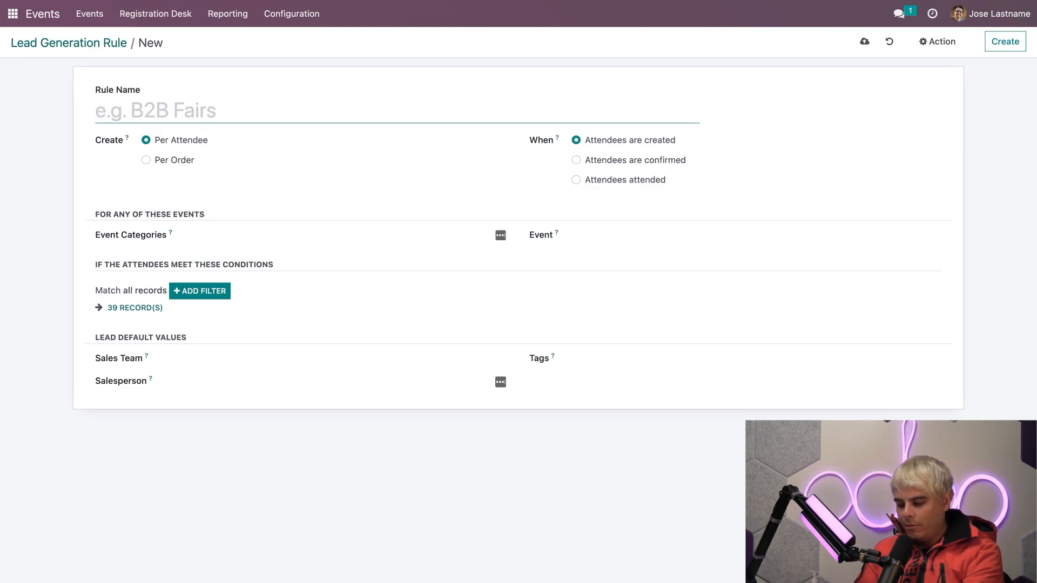
{"action": "type", "text": "Interior"}
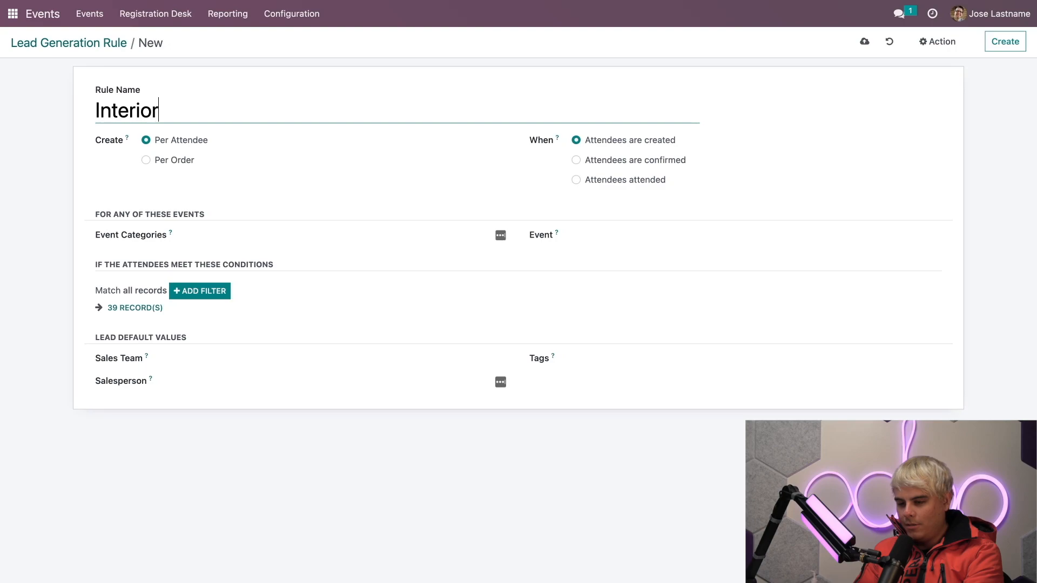
{"action": "type", "text": "Design Le"}
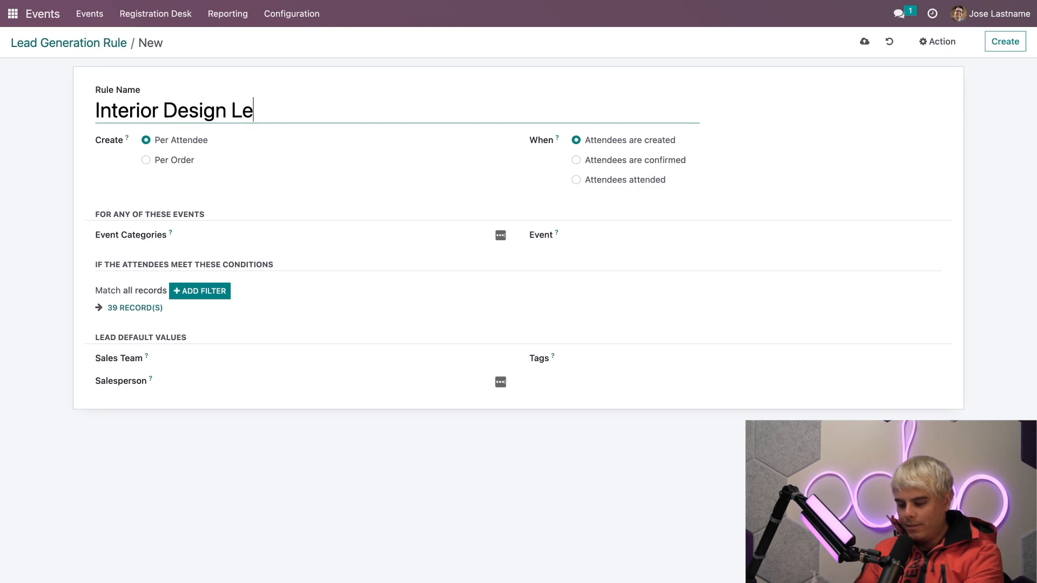
{"action": "type", "text": "ad Rule"}
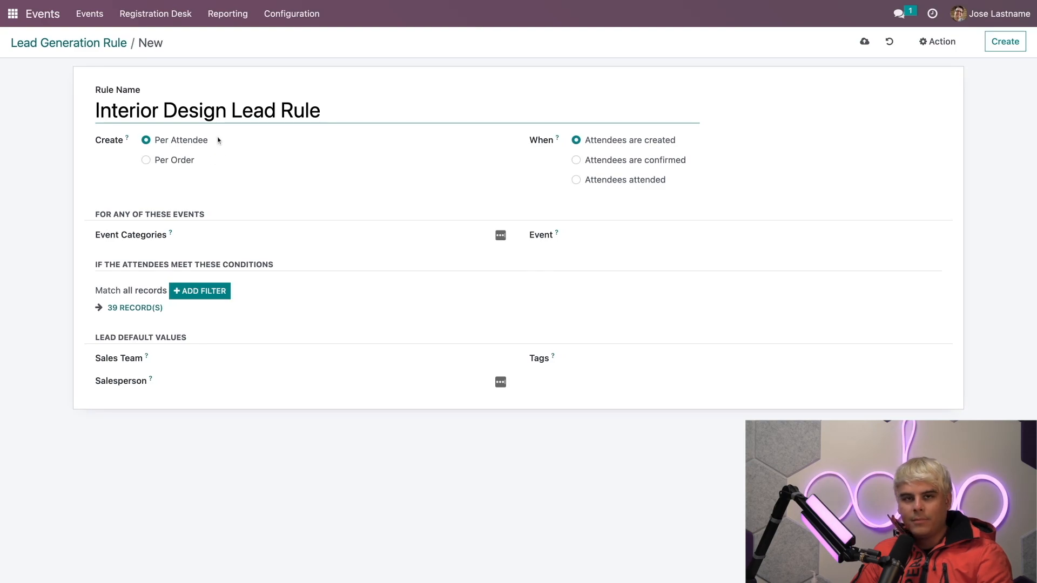
{"action": "mouse_move", "coordinate": [129, 145]}
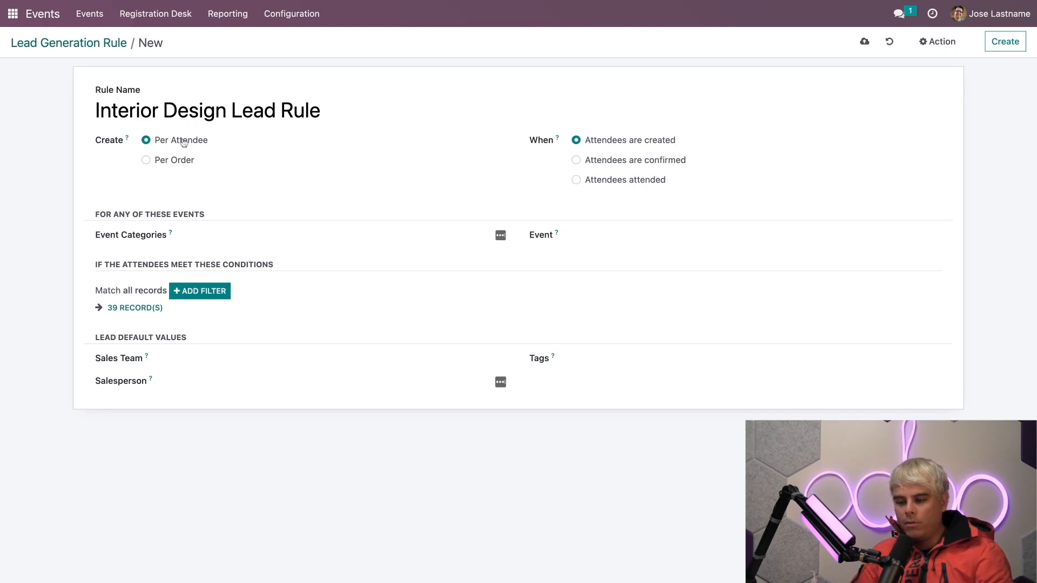
{"action": "mouse_move", "coordinate": [495, 157]}
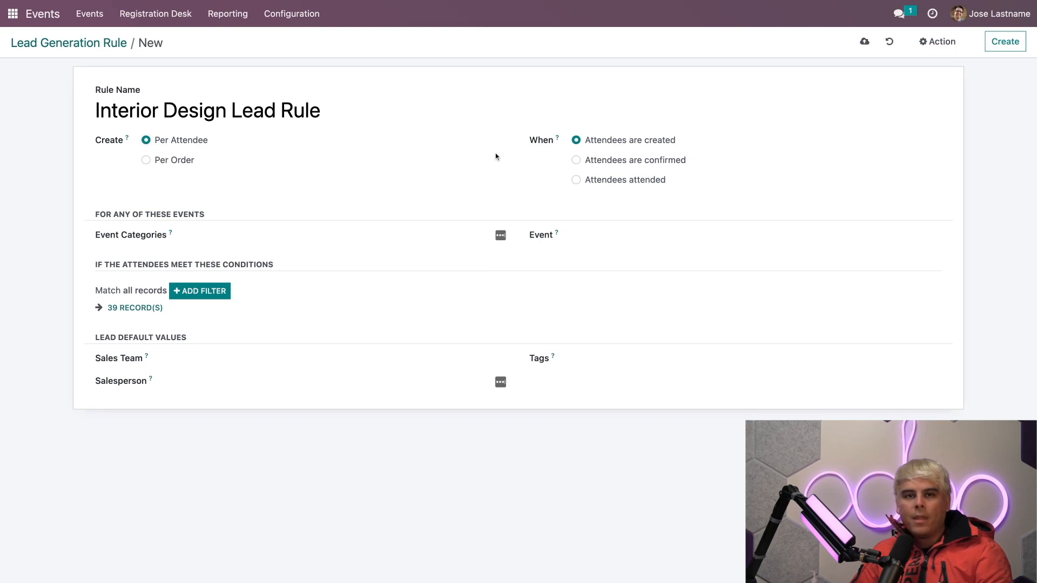
{"action": "mouse_move", "coordinate": [459, 168]}
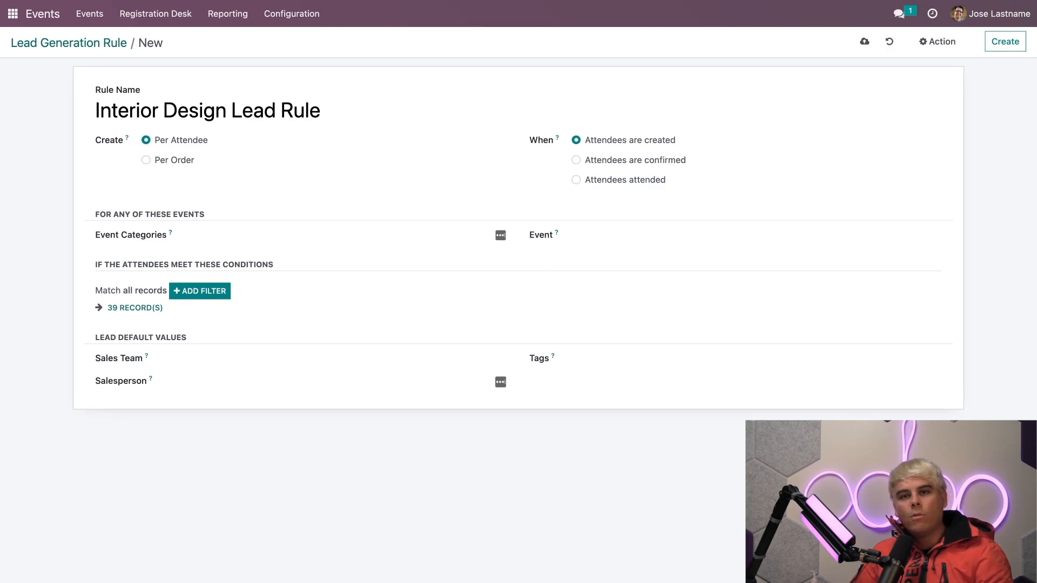
{"action": "mouse_move", "coordinate": [449, 148]}
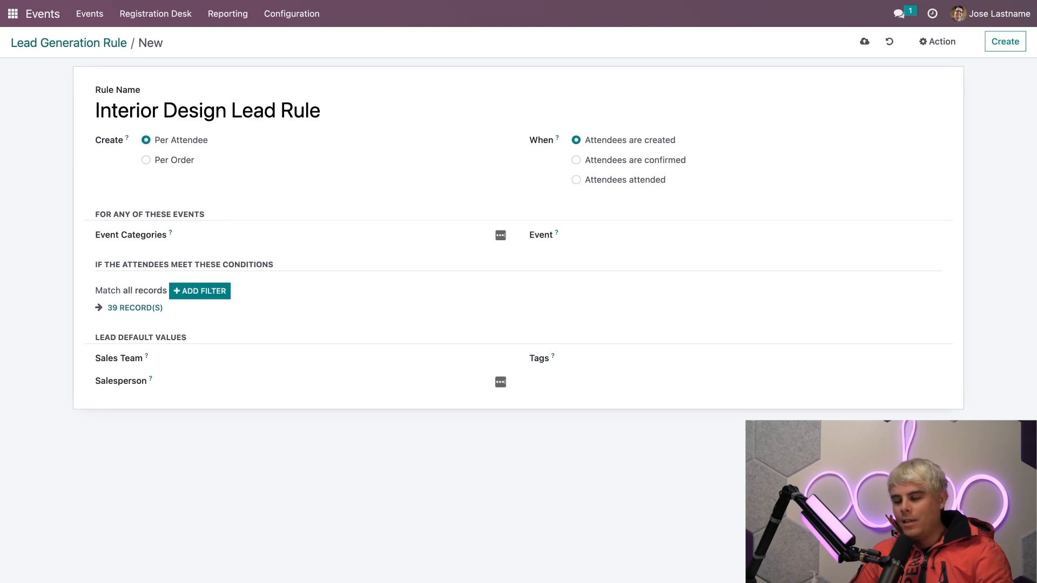
{"action": "mouse_move", "coordinate": [485, 152]}
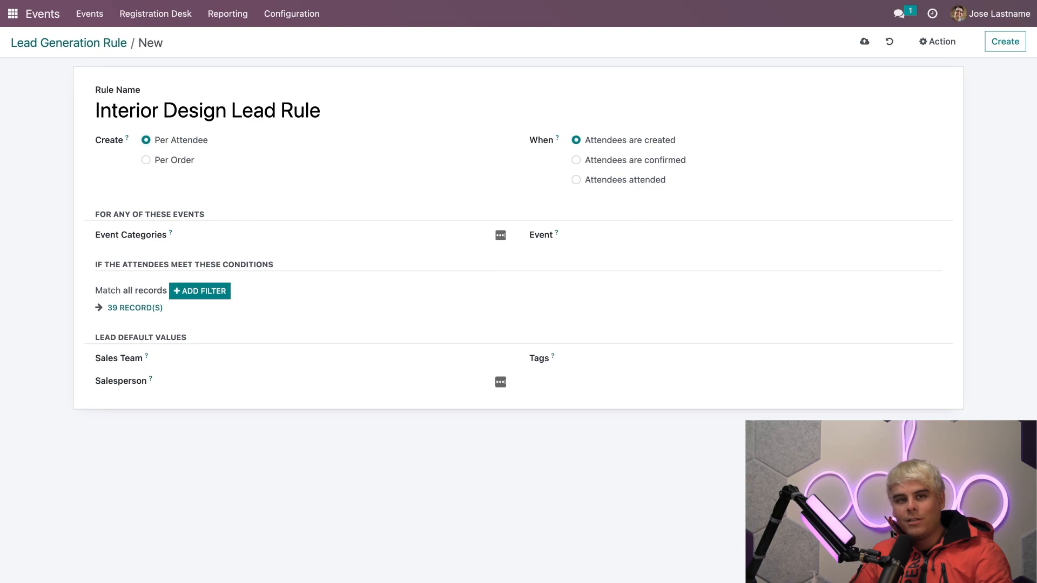
{"action": "mouse_move", "coordinate": [643, 136]}
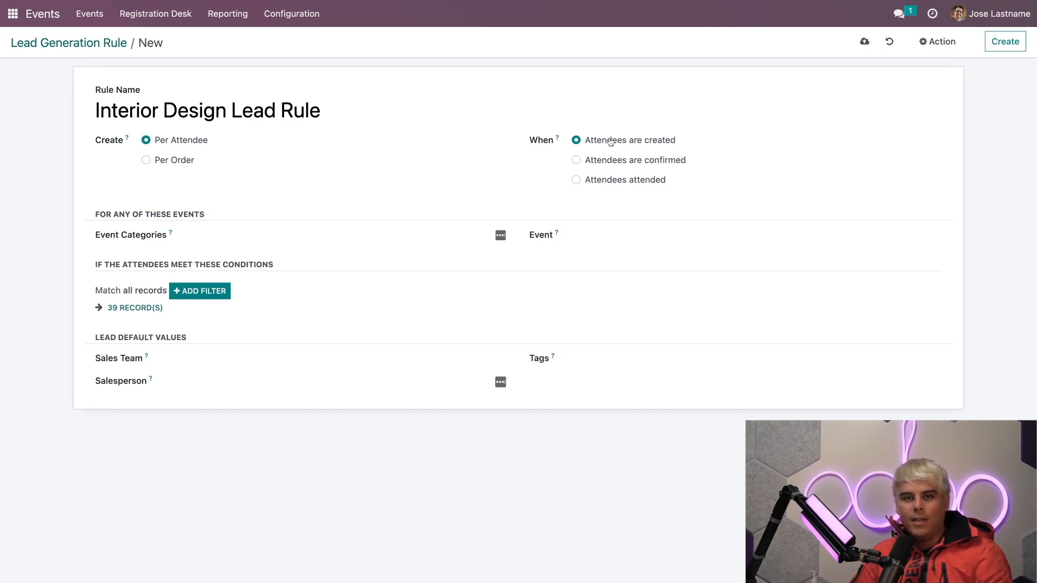
{"action": "mouse_move", "coordinate": [393, 195]}
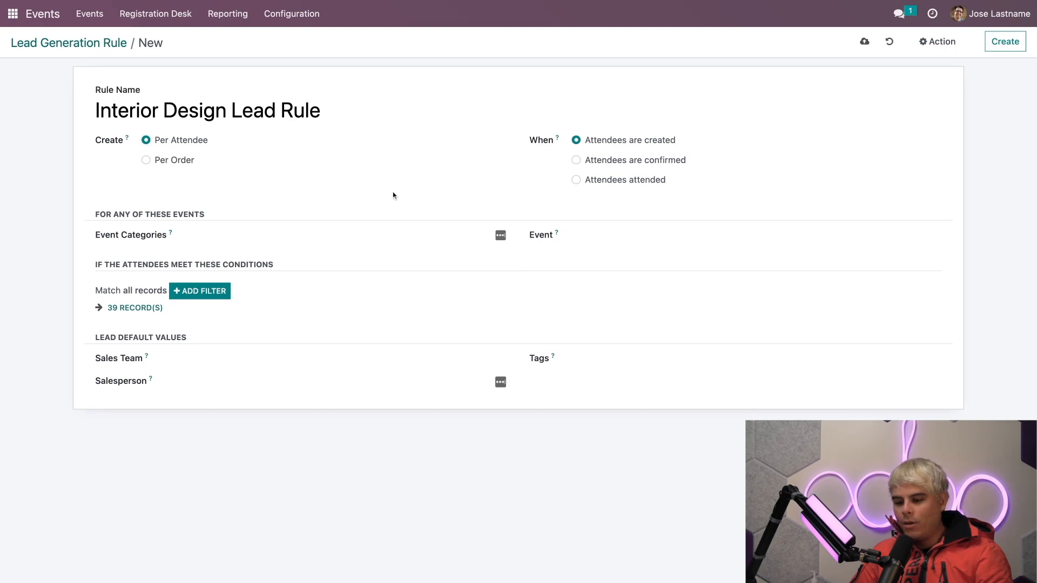
{"action": "mouse_move", "coordinate": [220, 219]}
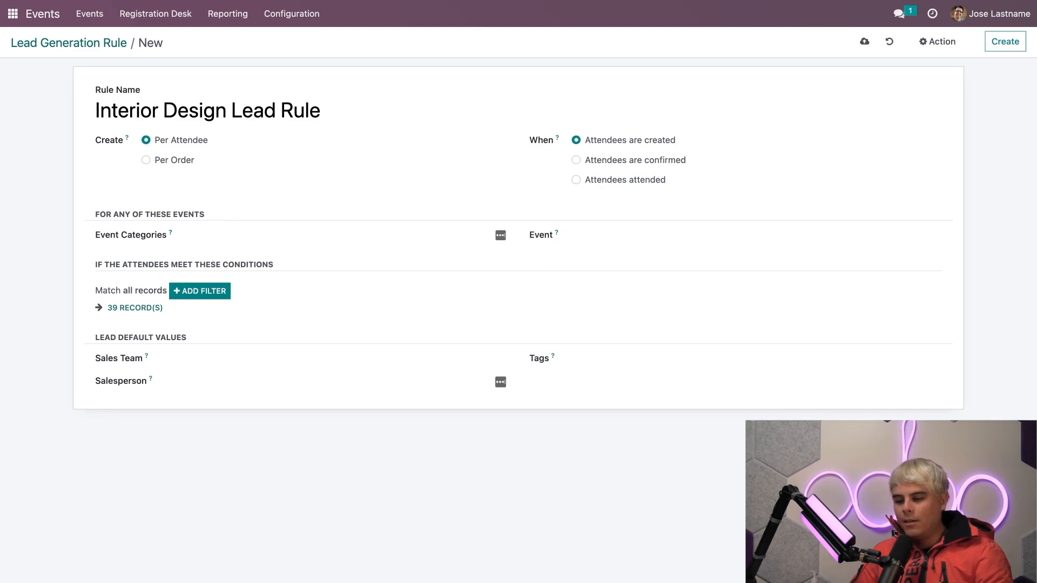
- Limit the rule to the Exhibition category and the Interior Design Conference event
{"action": "left_click", "coordinate": [298, 234]}
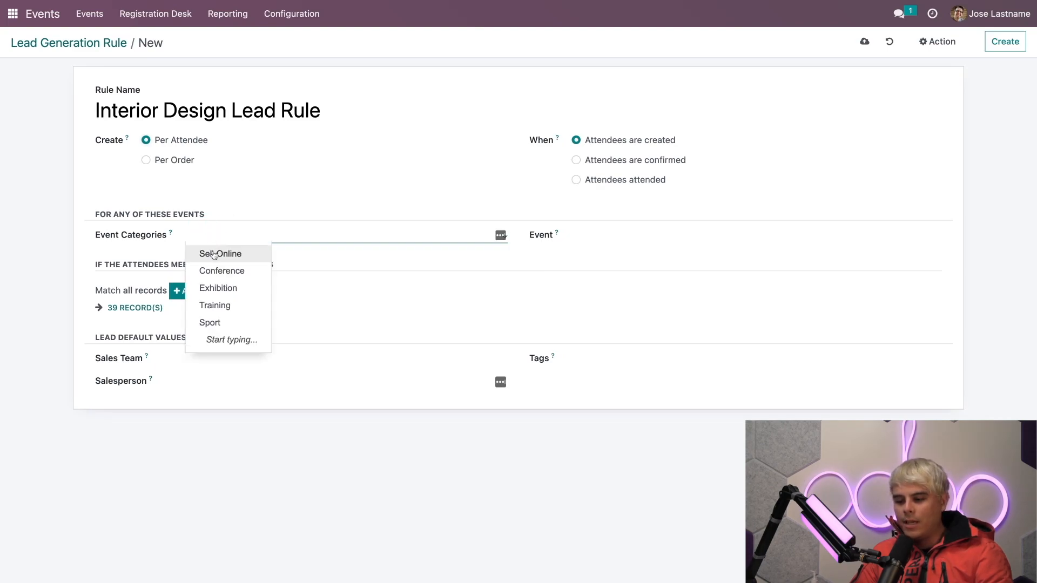
{"action": "left_click", "coordinate": [218, 288]}
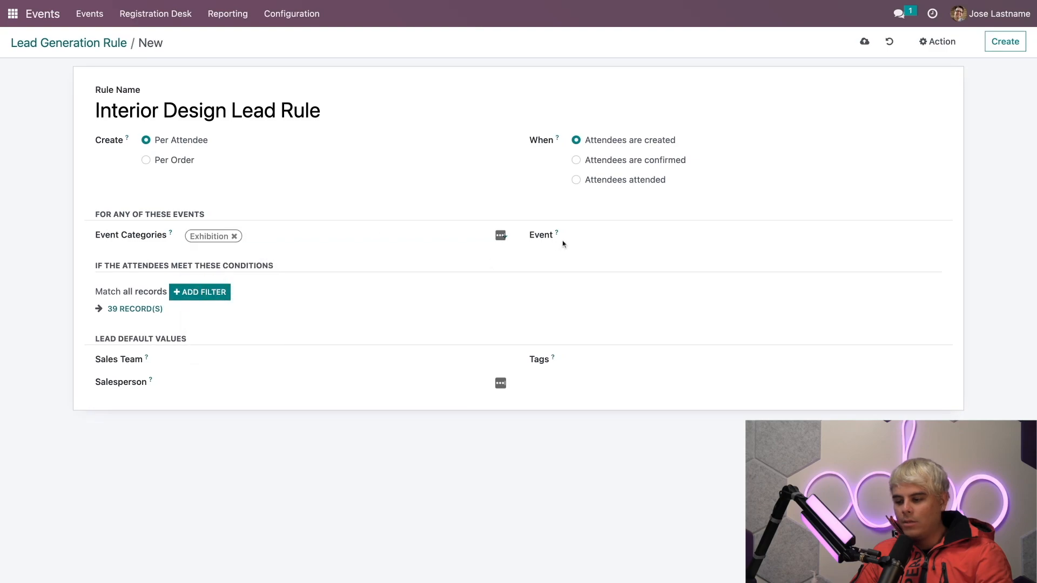
{"action": "left_click", "coordinate": [754, 235]}
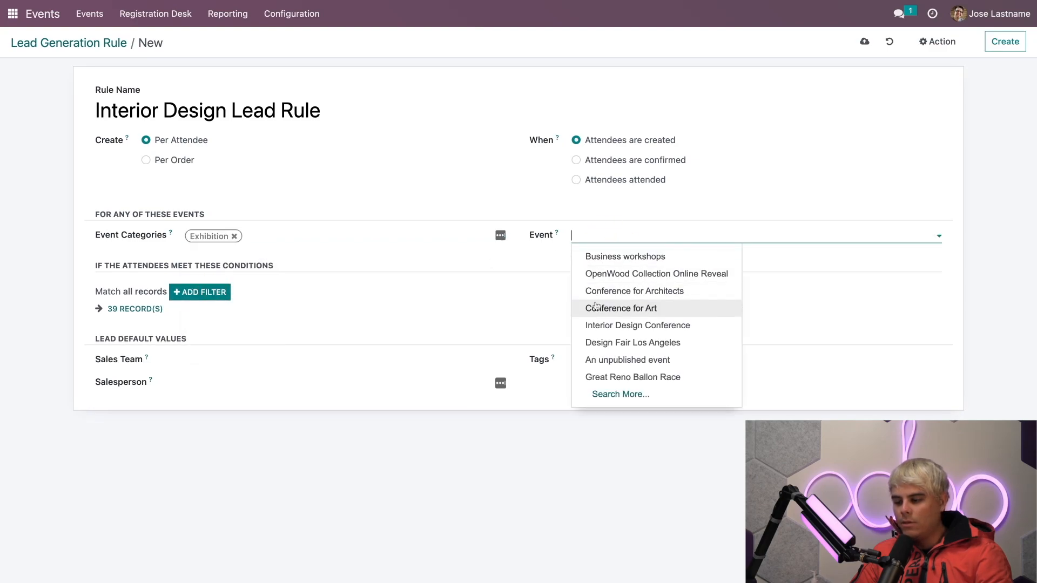
{"action": "left_click", "coordinate": [638, 325]}
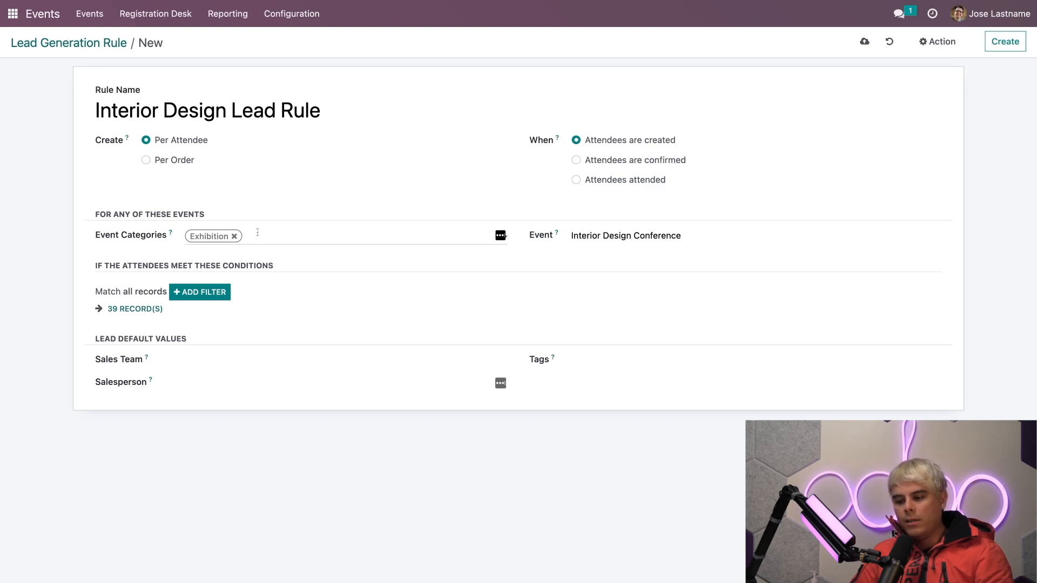
{"action": "mouse_move", "coordinate": [243, 234]}
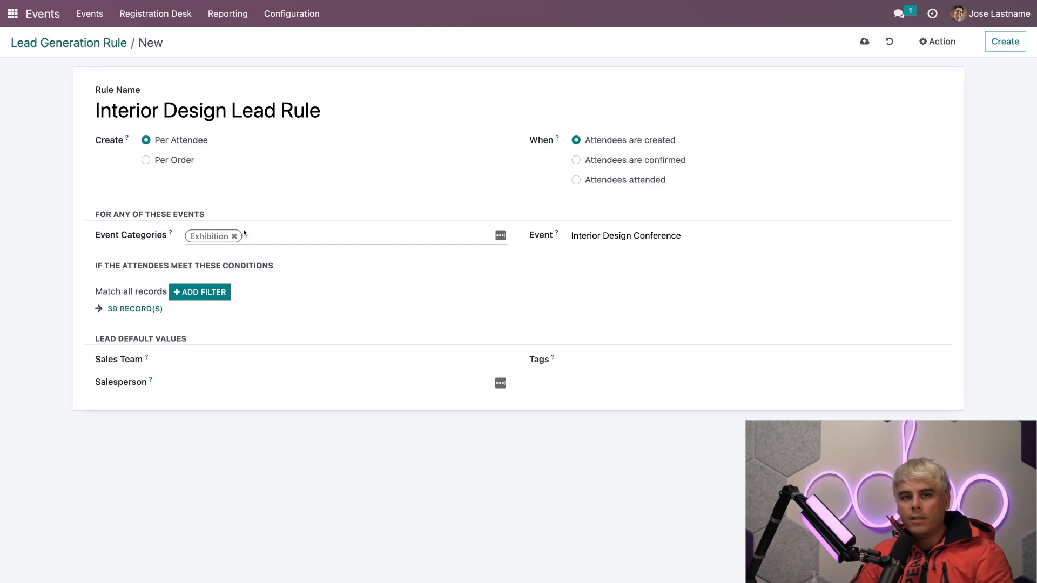
{"action": "mouse_move", "coordinate": [305, 240]}
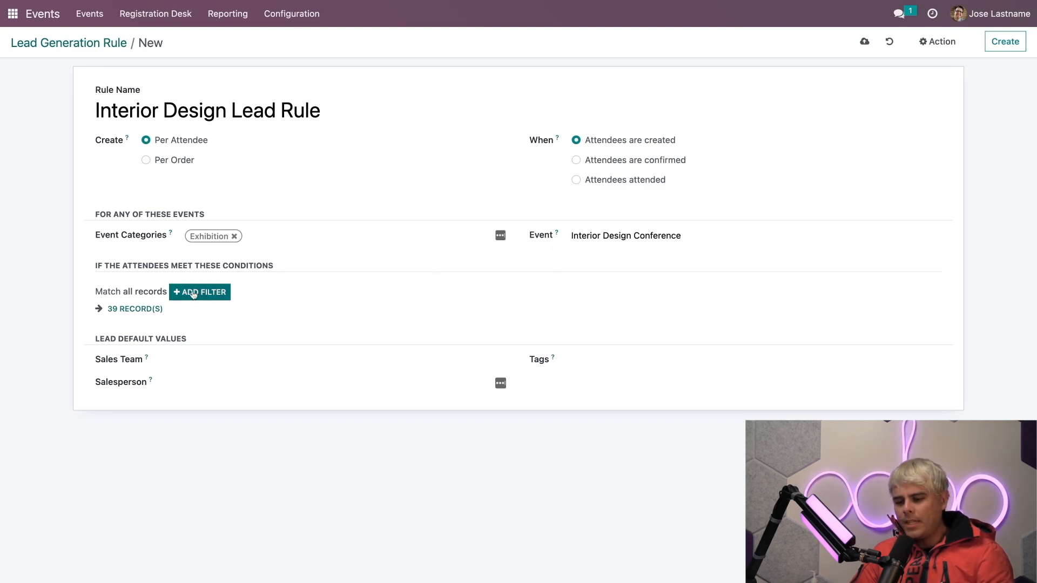
{"action": "mouse_move", "coordinate": [244, 276]}
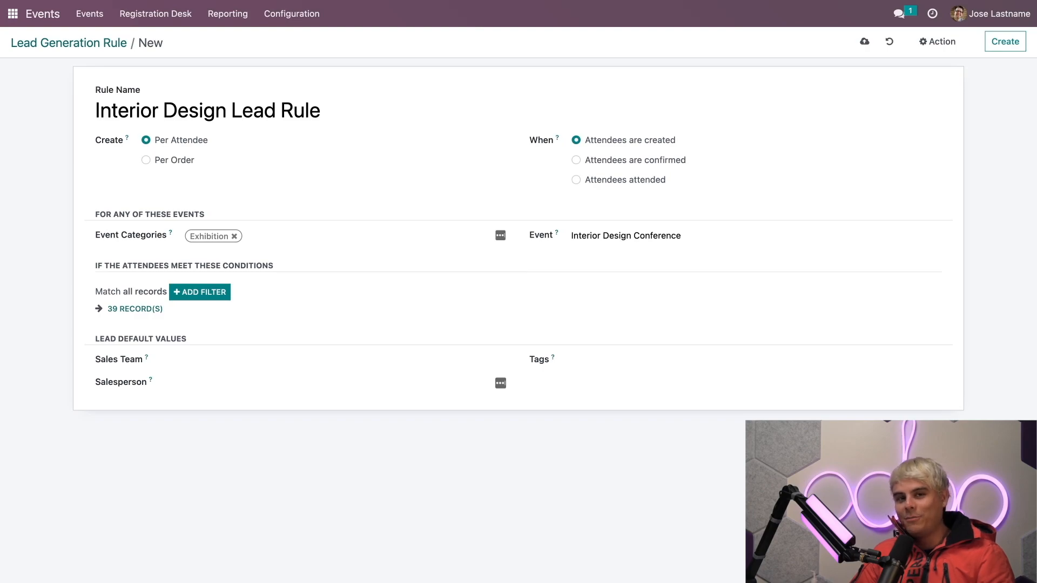
- Add an attendee condition requiring Phone to be set
{"action": "left_click", "coordinate": [199, 291]}
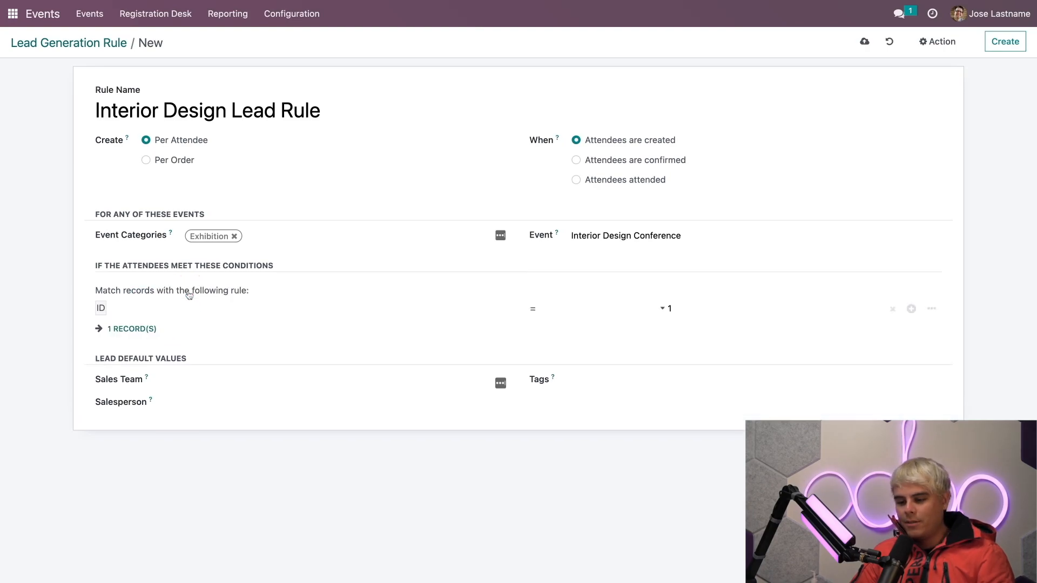
{"action": "left_click", "coordinate": [101, 308]}
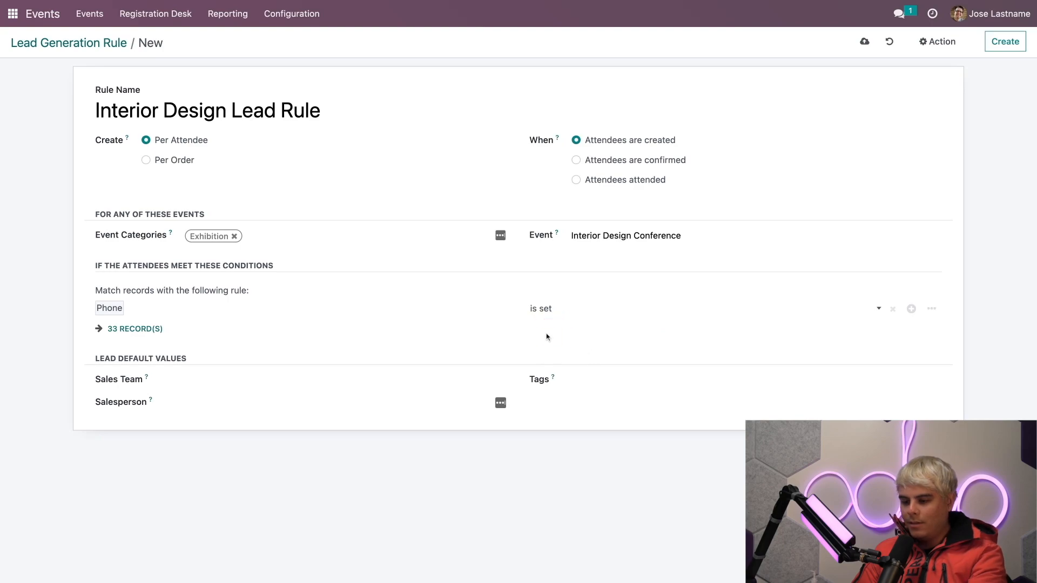
{"action": "mouse_move", "coordinate": [232, 362]}
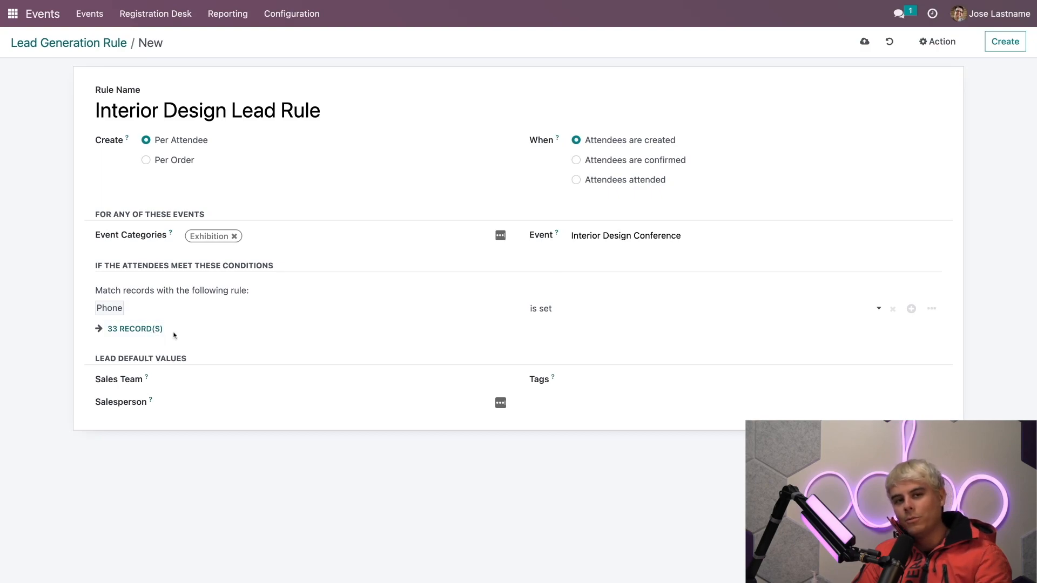
{"action": "mouse_move", "coordinate": [263, 336]}
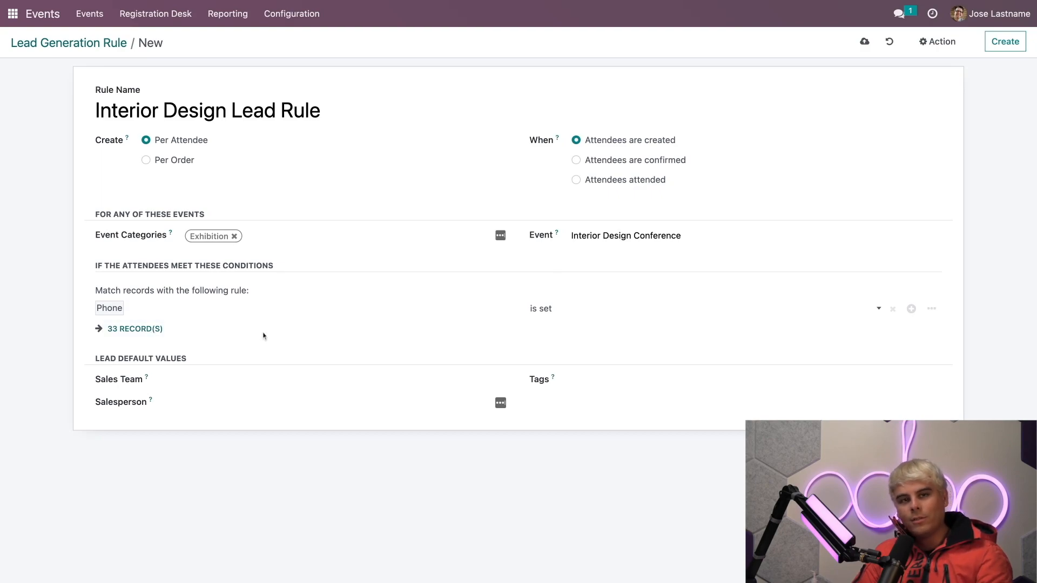
{"action": "mouse_move", "coordinate": [245, 370]}
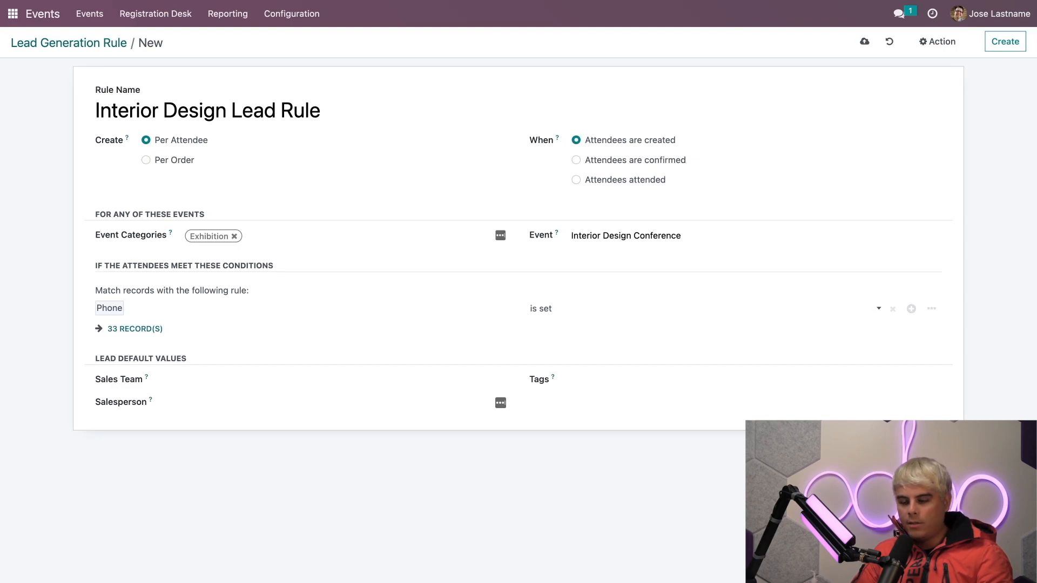
- Set lead defaults to the Sales team with salesperson John Doe
{"action": "type", "text": "Sales"}
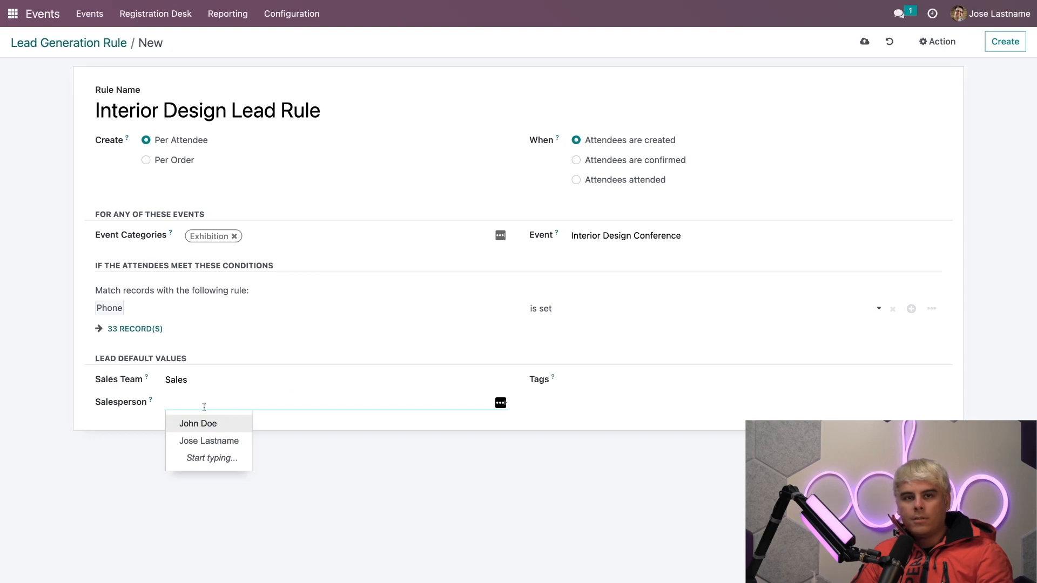
{"action": "left_click", "coordinate": [198, 423]}
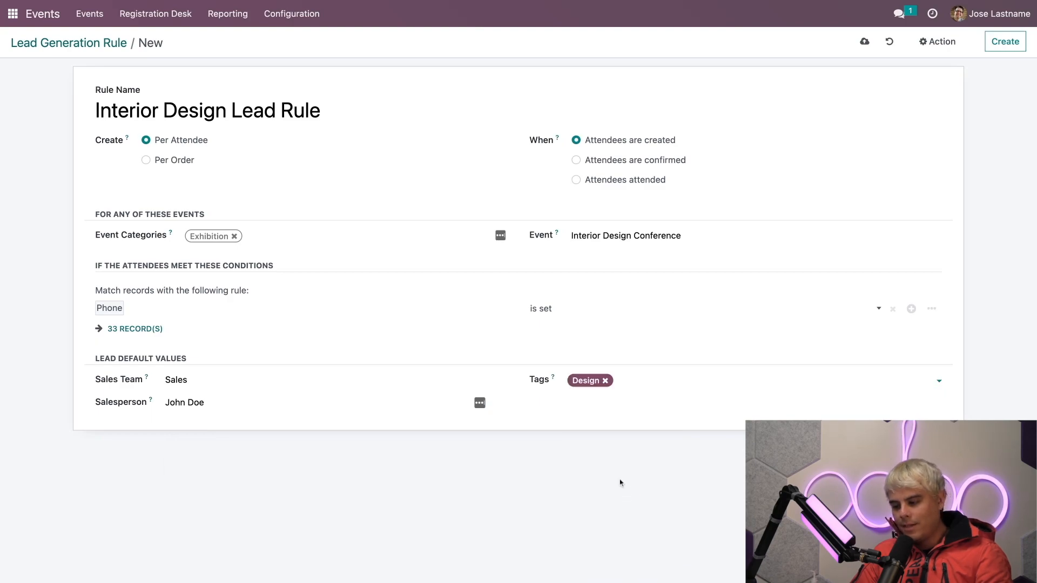
{"action": "mouse_move", "coordinate": [492, 264]}
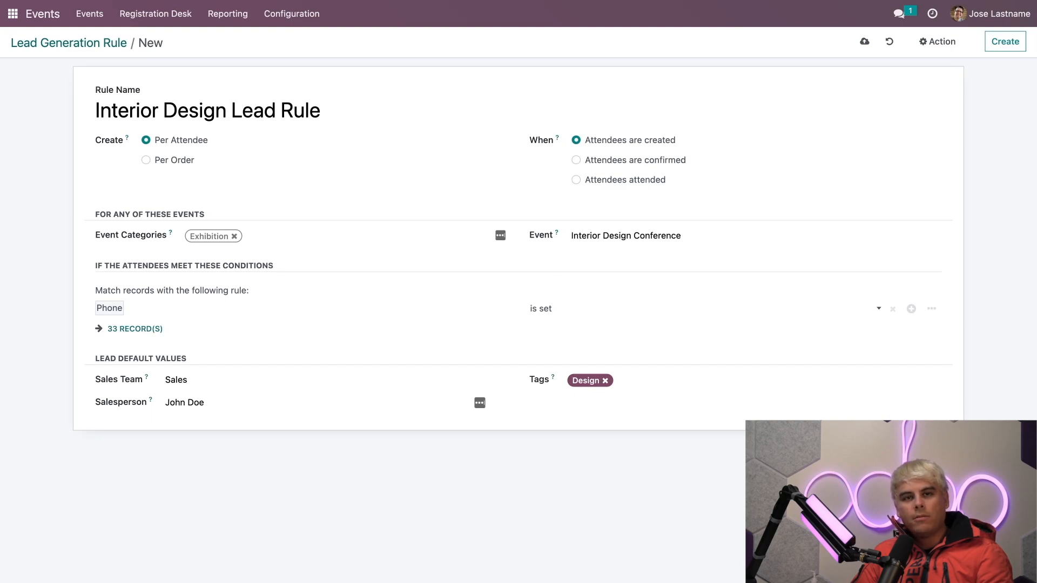
{"action": "mouse_move", "coordinate": [466, 286]}
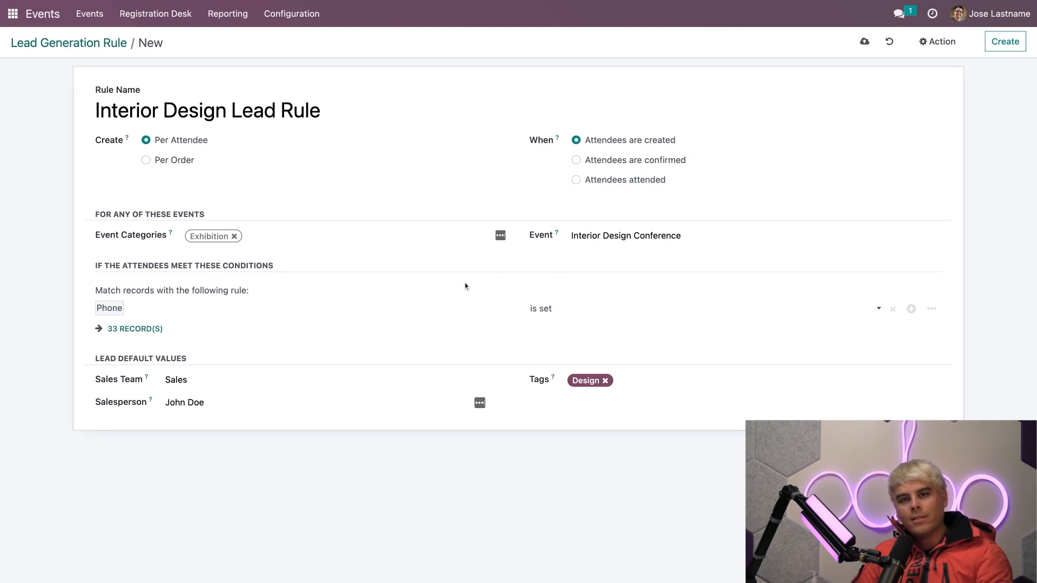
{"action": "mouse_move", "coordinate": [51, 142]}
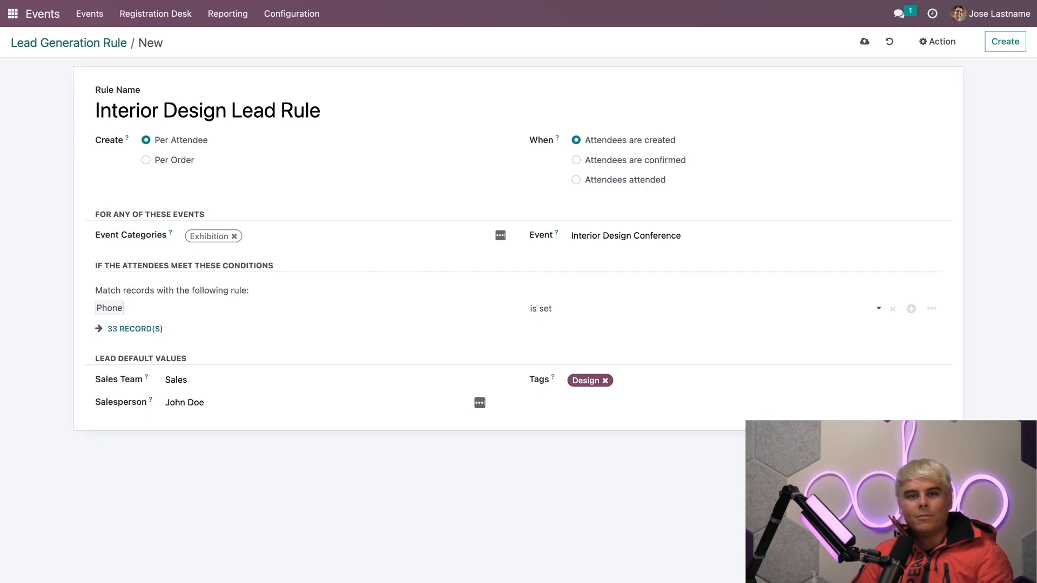
{"action": "mouse_move", "coordinate": [657, 349]}
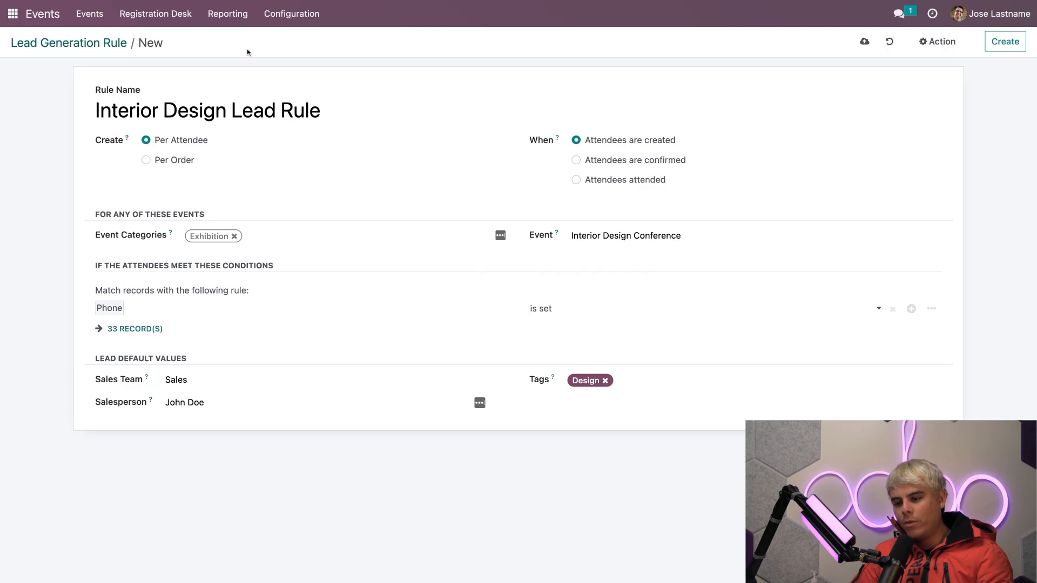
- Keep Interior Design Conference as the event and review its event page
{"action": "left_click", "coordinate": [625, 236]}
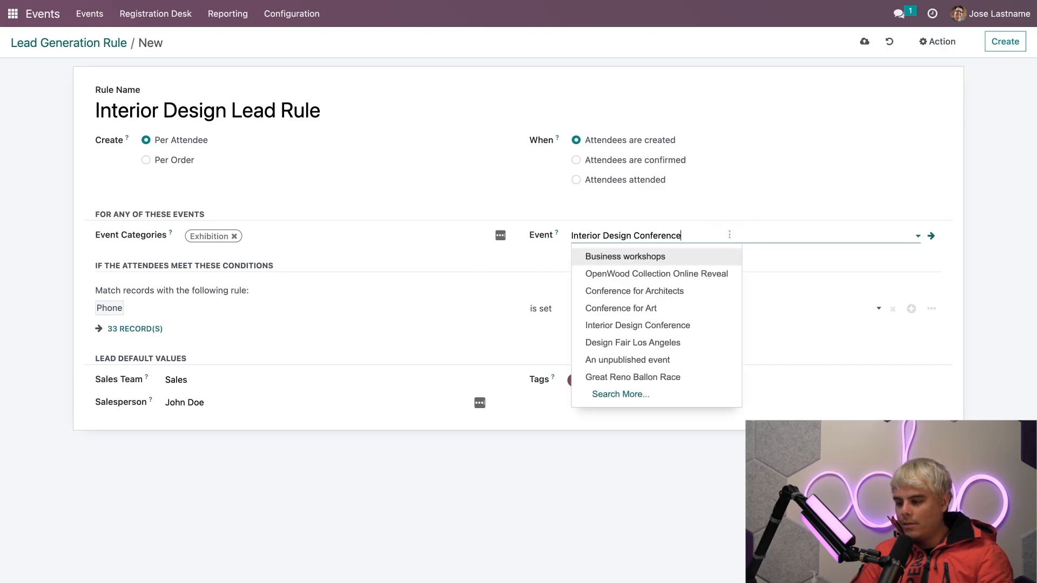
{"action": "left_click", "coordinate": [637, 325]}
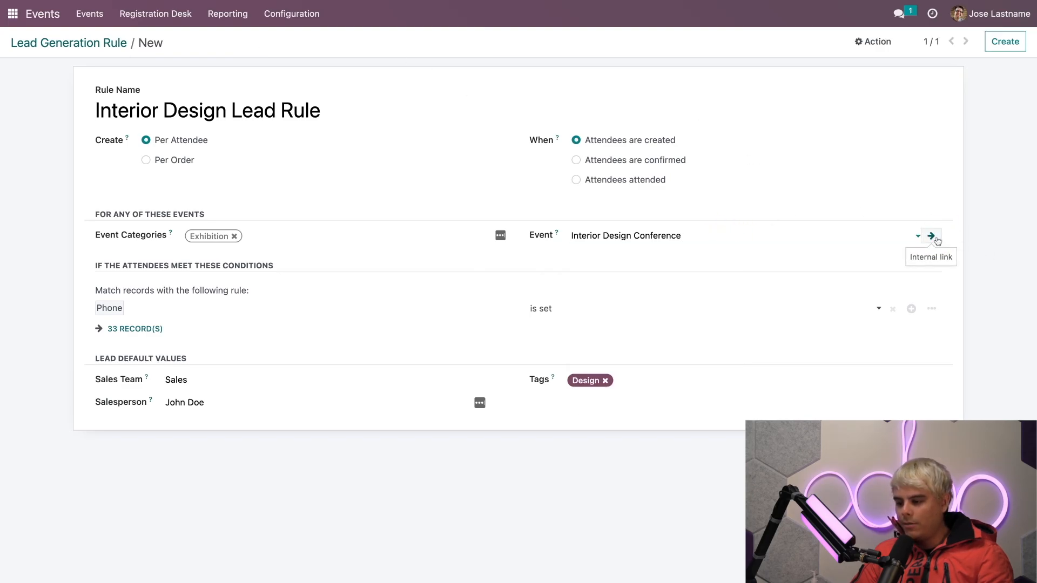
{"action": "left_click", "coordinate": [930, 236]}
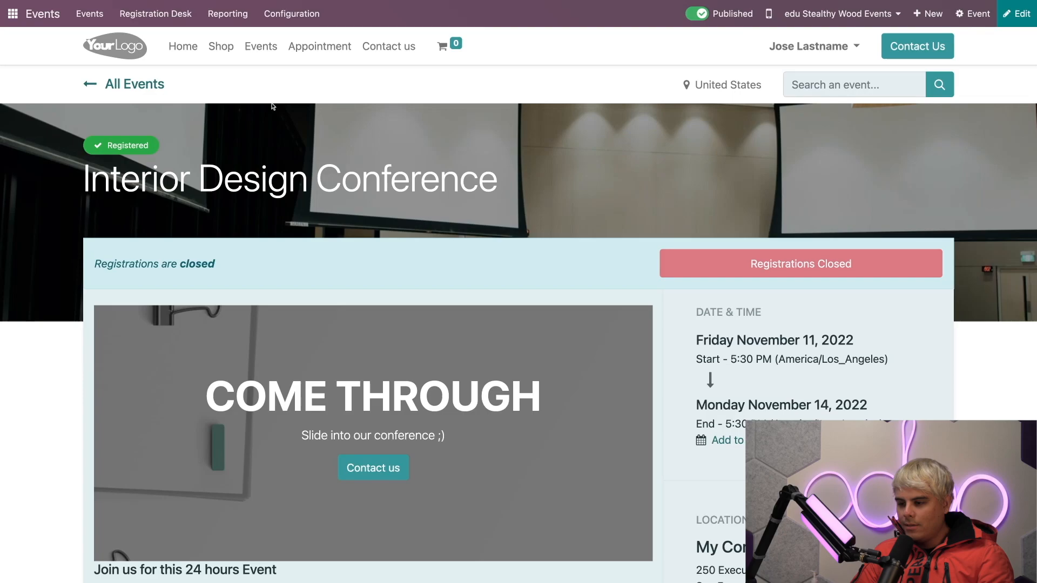
{"action": "scroll", "scroll_direction": "down", "scroll_amount": 3}
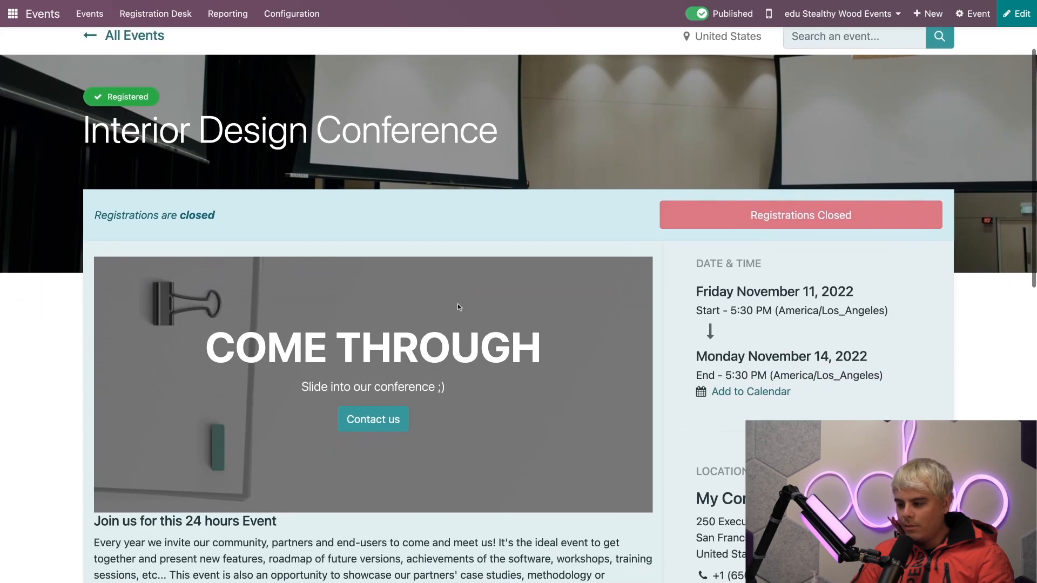
{"action": "scroll", "scroll_direction": "down", "scroll_amount": 3}
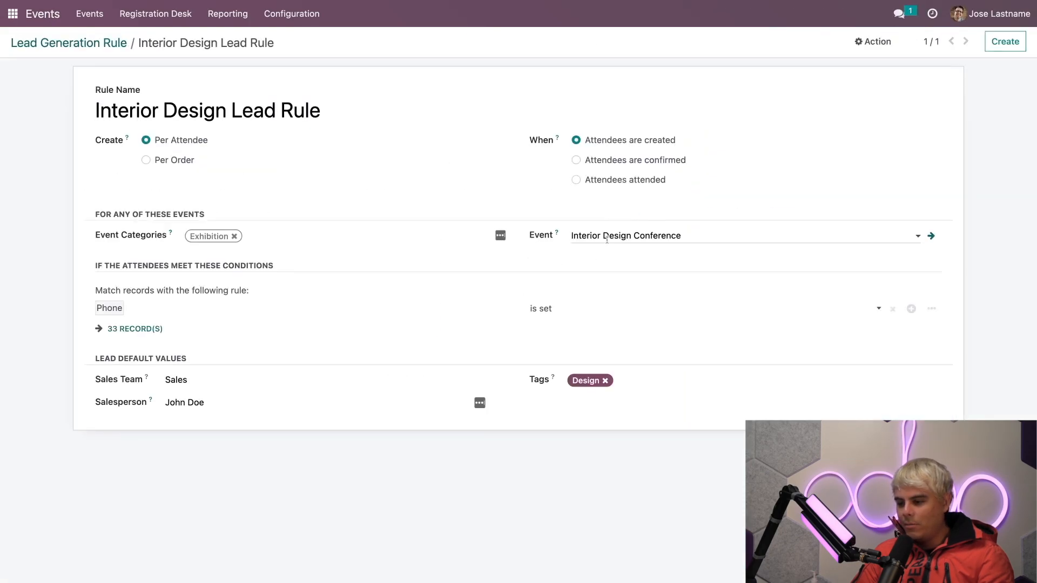
- Switch the rule's event to Design Fair Los Angeles and view its website page
{"action": "type", "text": "Design Fair Los Angeles"}
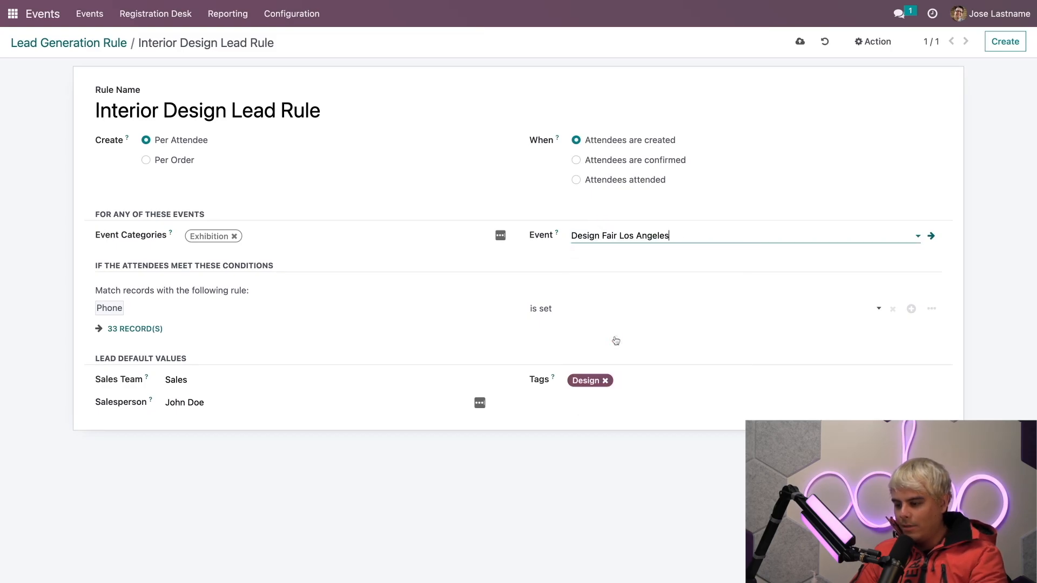
{"action": "mouse_move", "coordinate": [931, 235]}
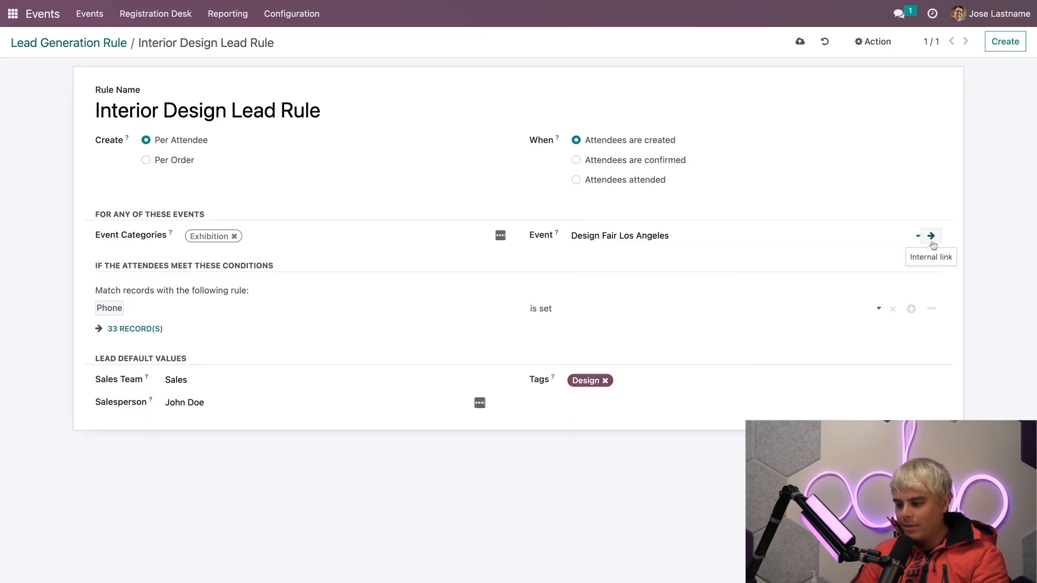
{"action": "left_click", "coordinate": [932, 235]}
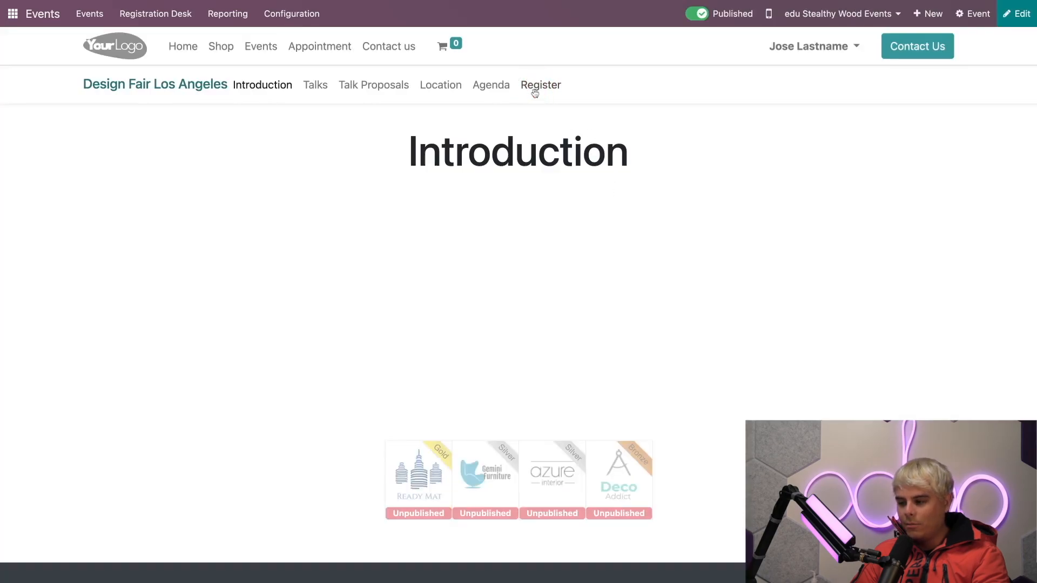
- Order one Free ticket and fill attendee Jose2 with a new email and phone
{"action": "left_click", "coordinate": [540, 84]}
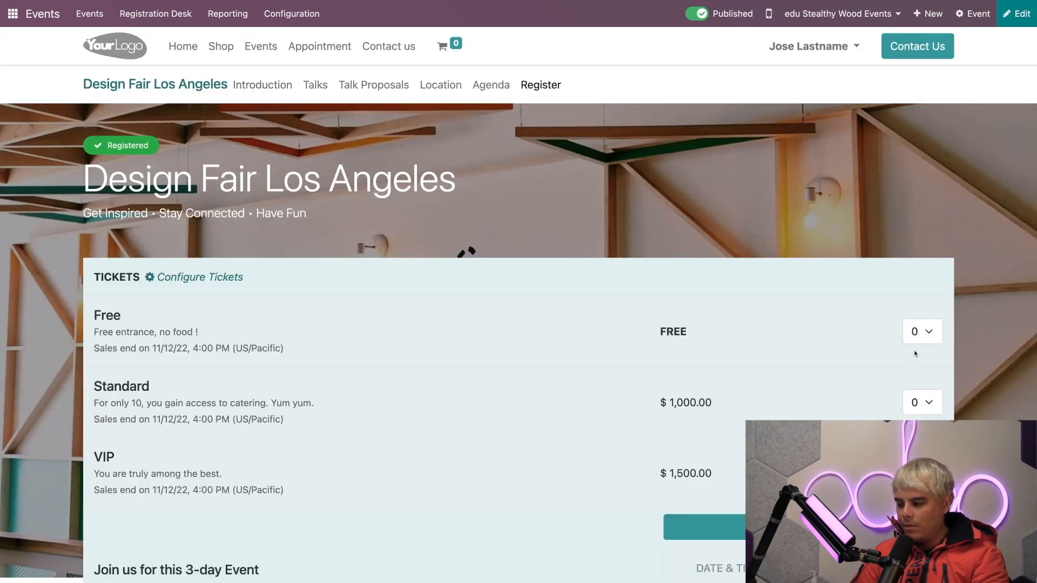
{"action": "left_click", "coordinate": [921, 332]}
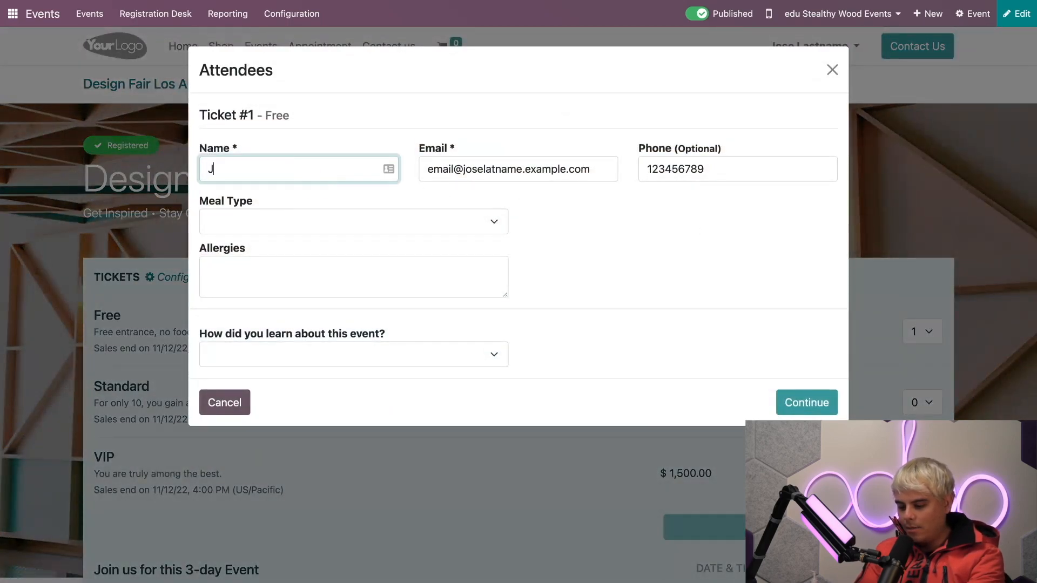
{"action": "type", "text": "ose2"}
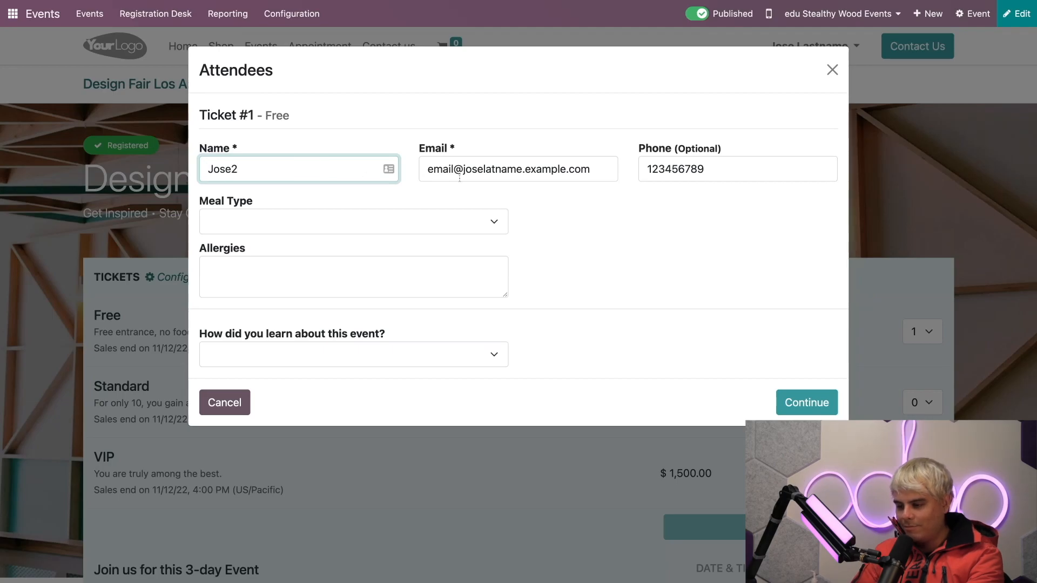
{"action": "left_click", "coordinate": [517, 168]}
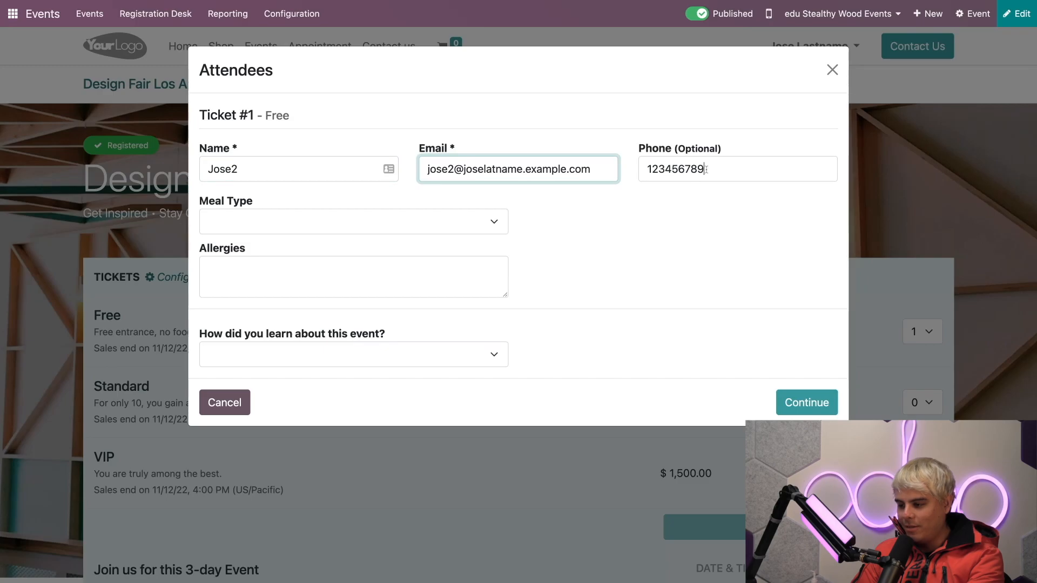
{"action": "type", "text": "5"}
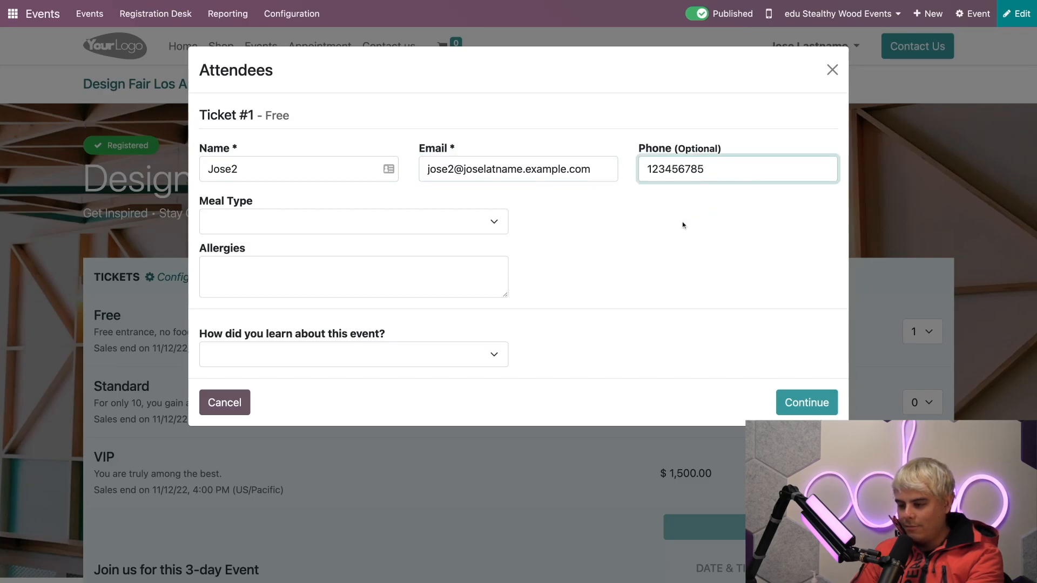
- Answer 'A friend' to how they learned of the event and submit the registration
{"action": "left_click", "coordinate": [354, 354]}
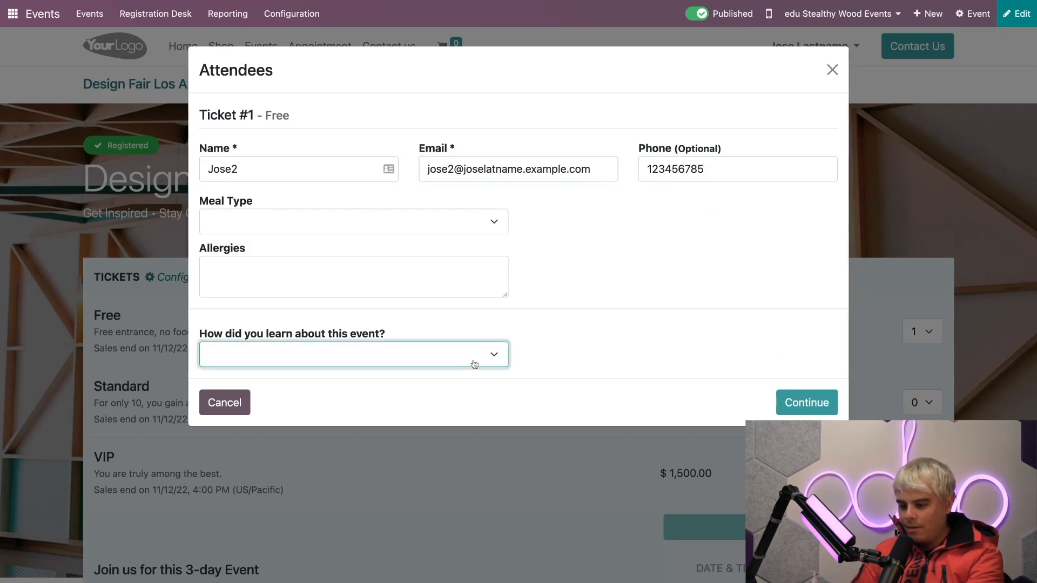
{"action": "left_click", "coordinate": [352, 354]}
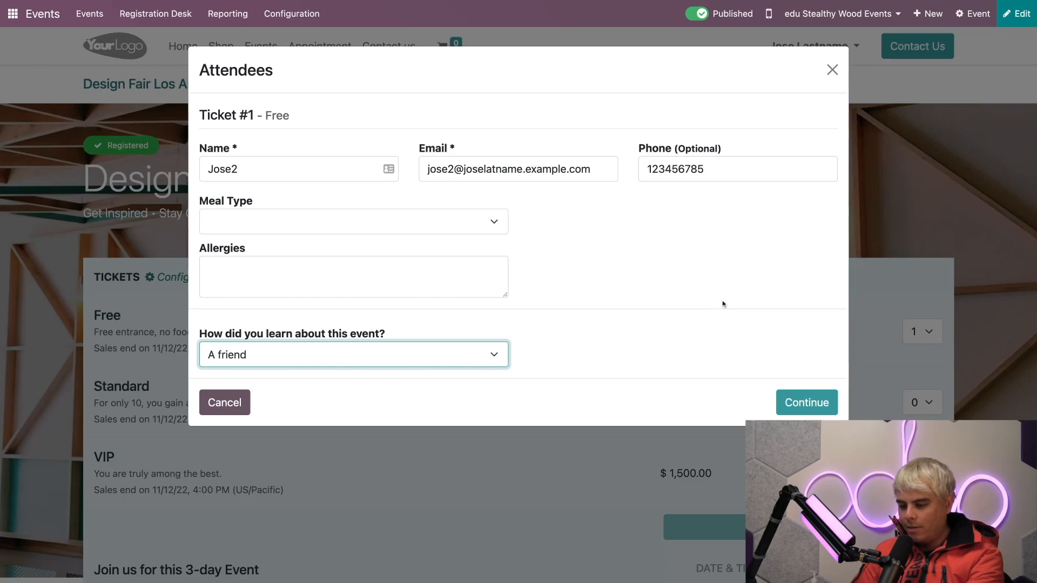
{"action": "left_click", "coordinate": [806, 402]}
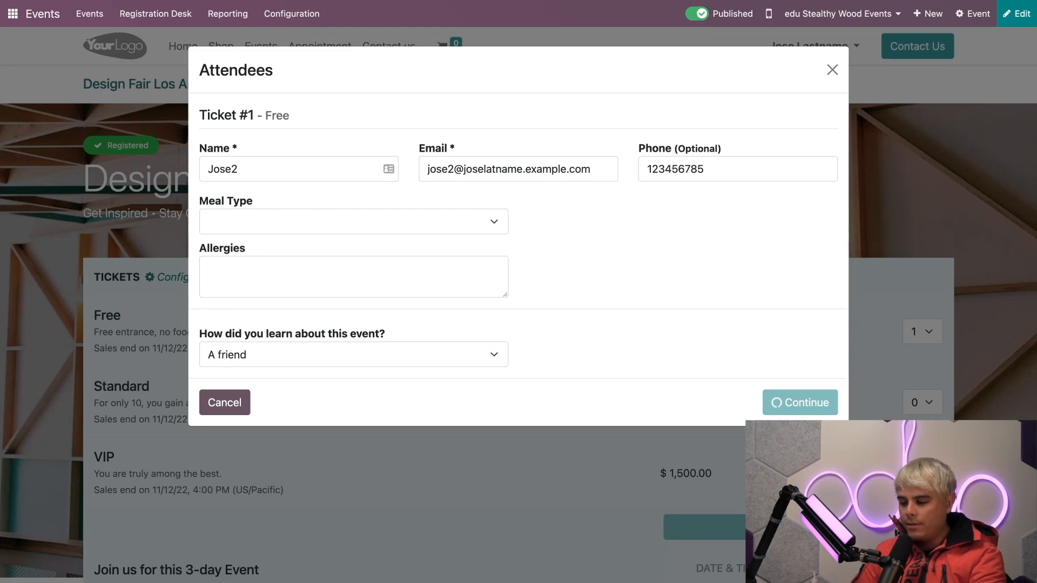
{"action": "left_click", "coordinate": [799, 402]}
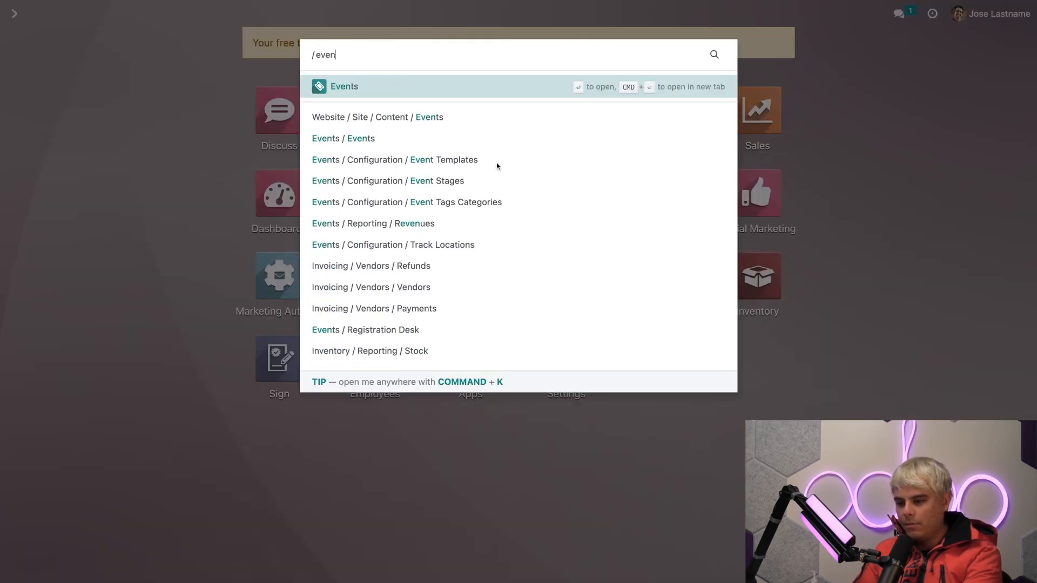
- Open Design Fair Los Angeles in Events and view its generated leads
{"action": "left_click", "coordinate": [344, 87]}
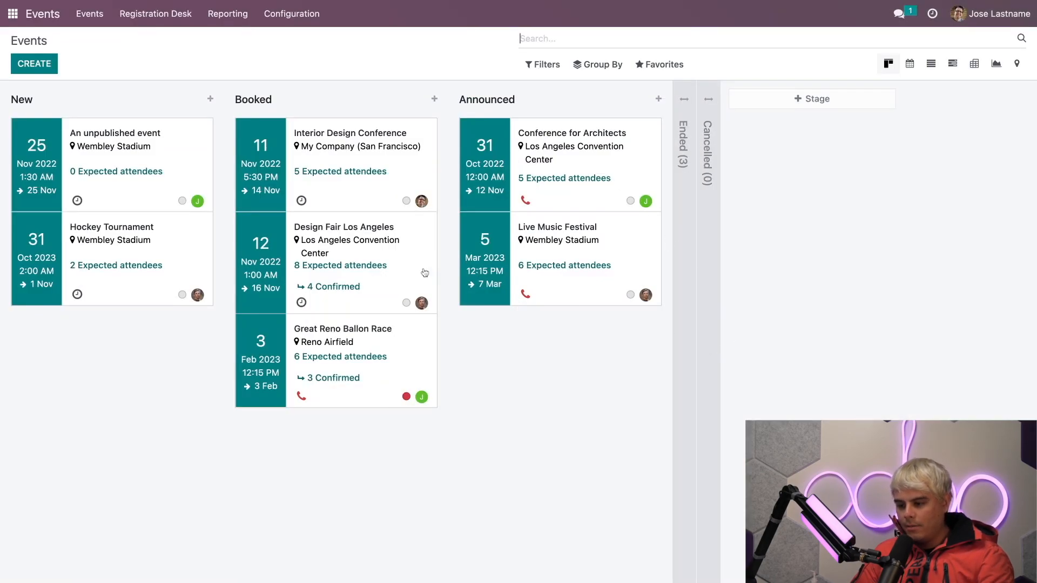
{"action": "left_click", "coordinate": [343, 227]}
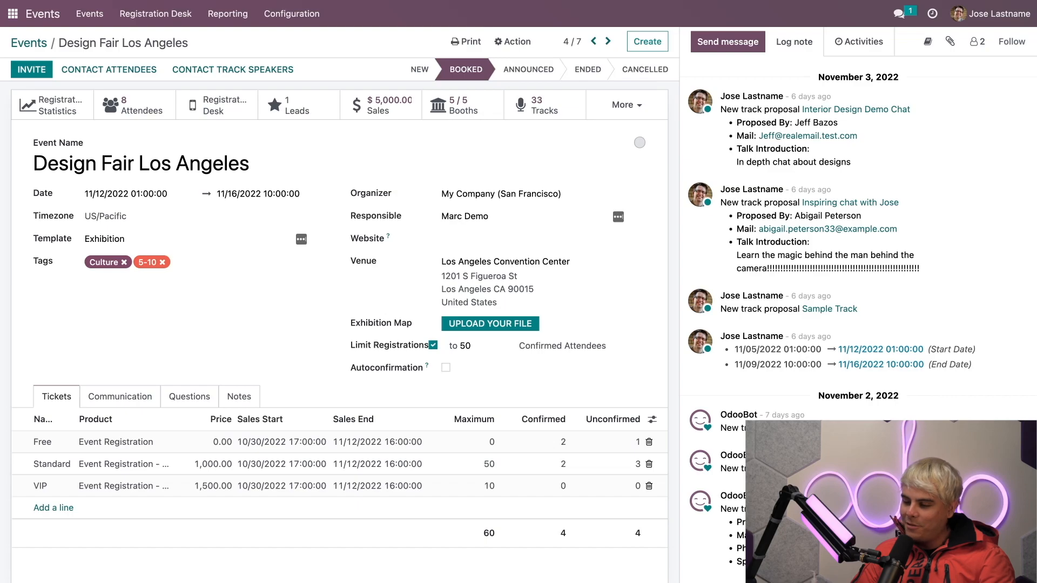
{"action": "mouse_move", "coordinate": [299, 105]}
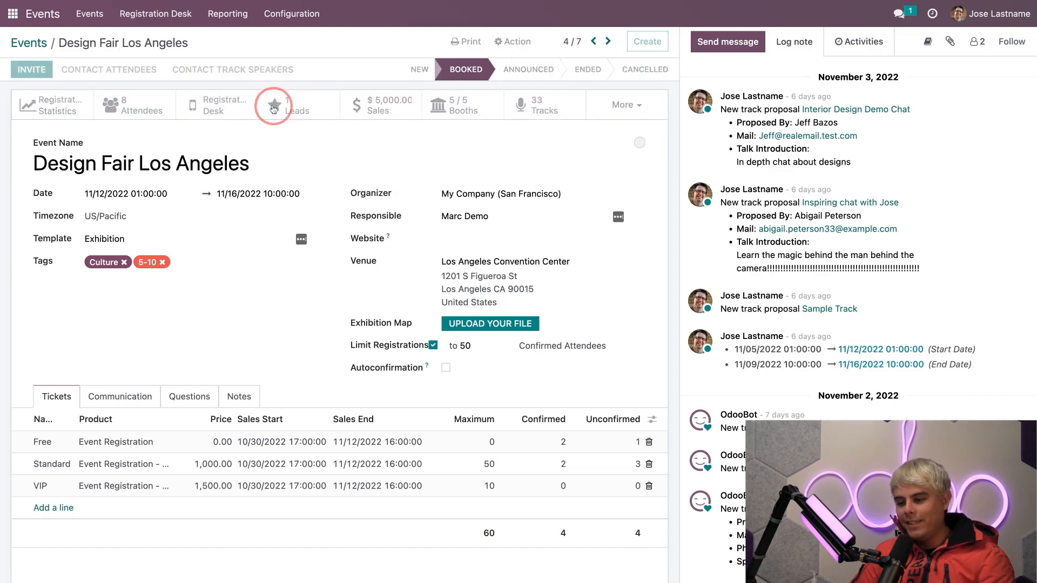
{"action": "left_click", "coordinate": [296, 104]}
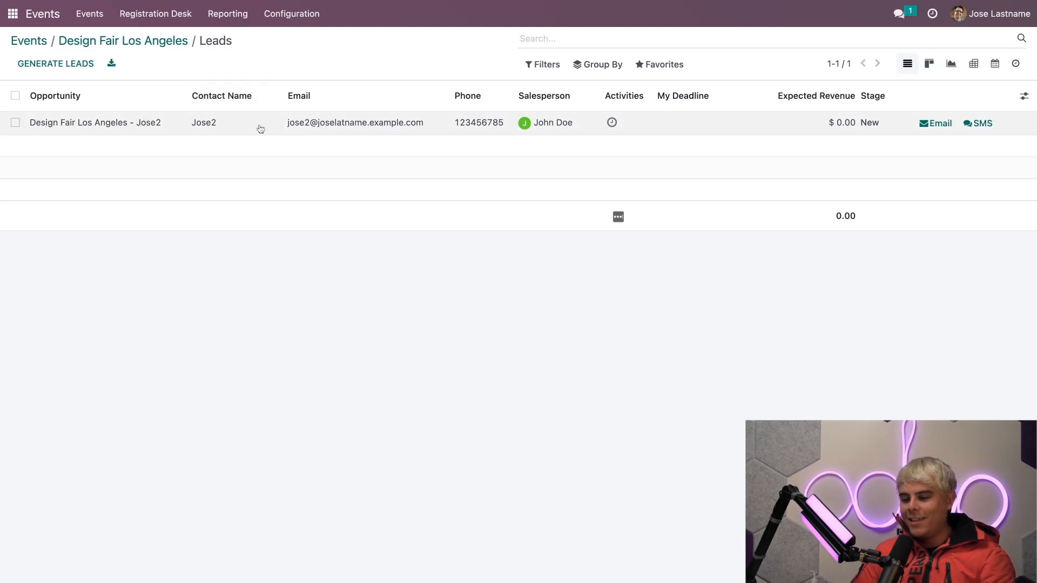
{"action": "mouse_move", "coordinate": [260, 124]}
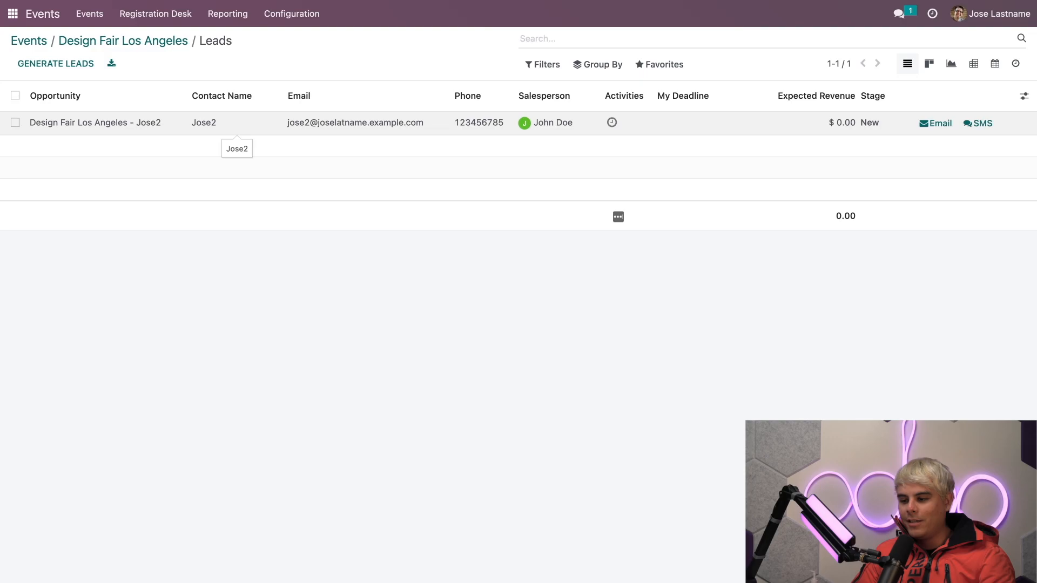
{"action": "mouse_move", "coordinate": [428, 339]}
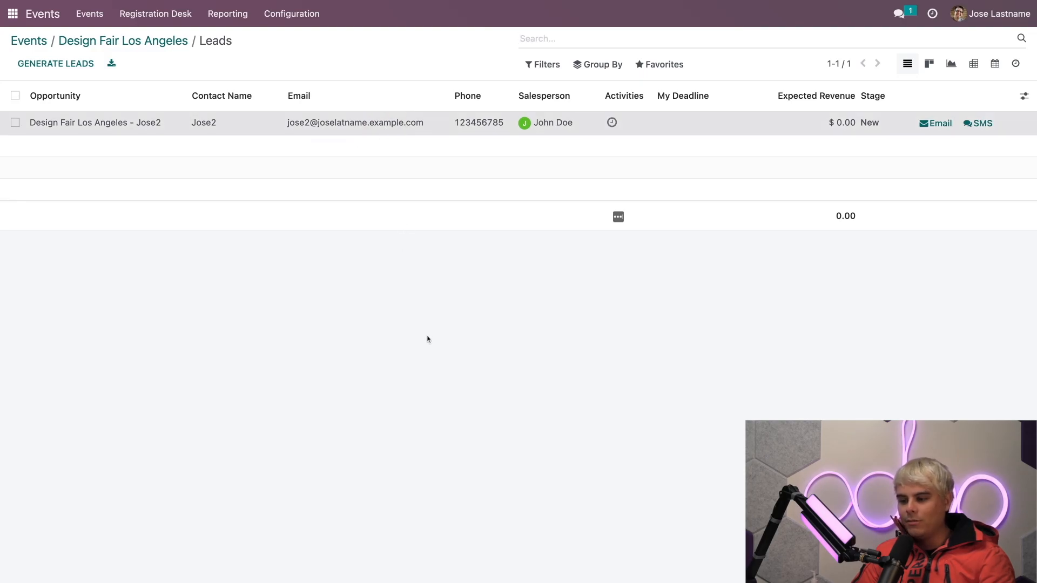
- Review the Jose2 lead's Internal Notes, then return to Design Fair Los Angeles
{"action": "left_click", "coordinate": [95, 122]}
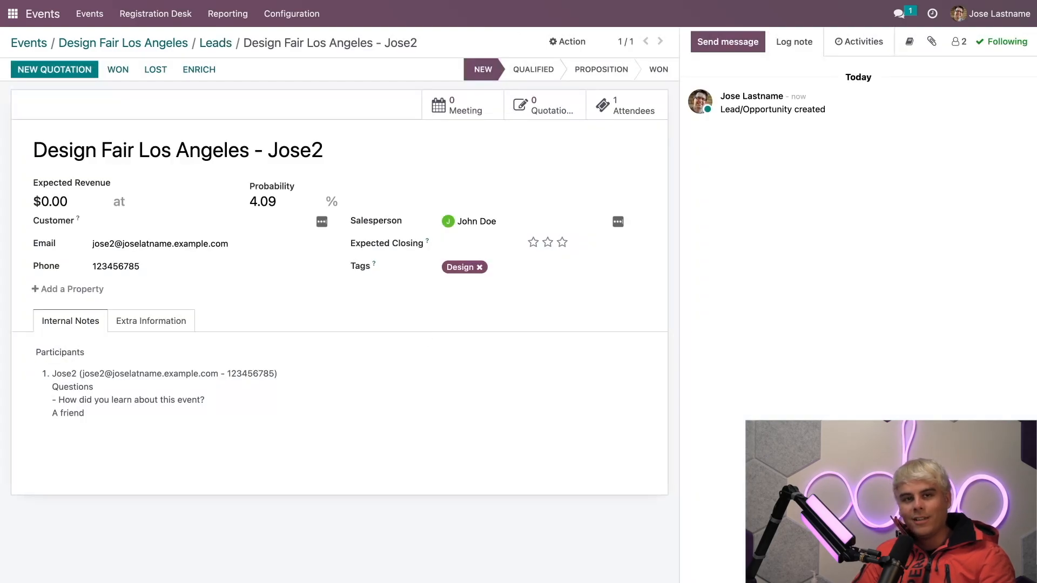
{"action": "mouse_move", "coordinate": [394, 318]}
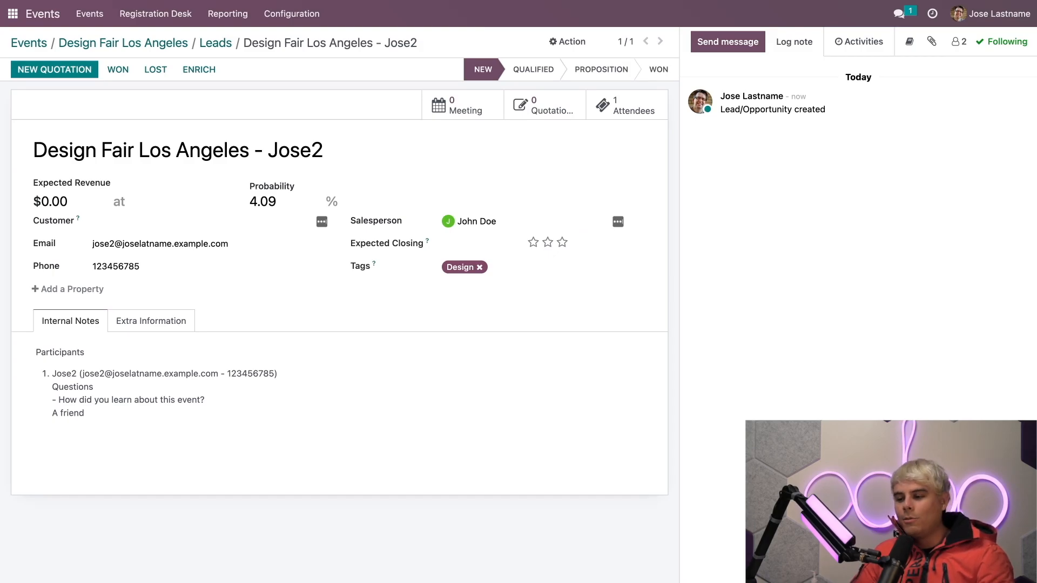
{"action": "left_click", "coordinate": [177, 150]}
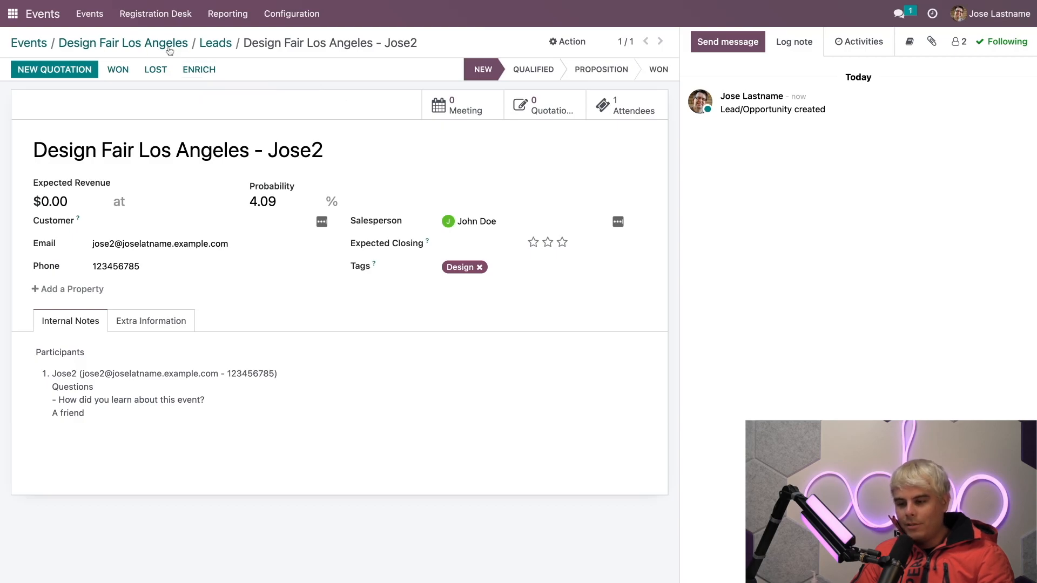
{"action": "left_click", "coordinate": [122, 42]}
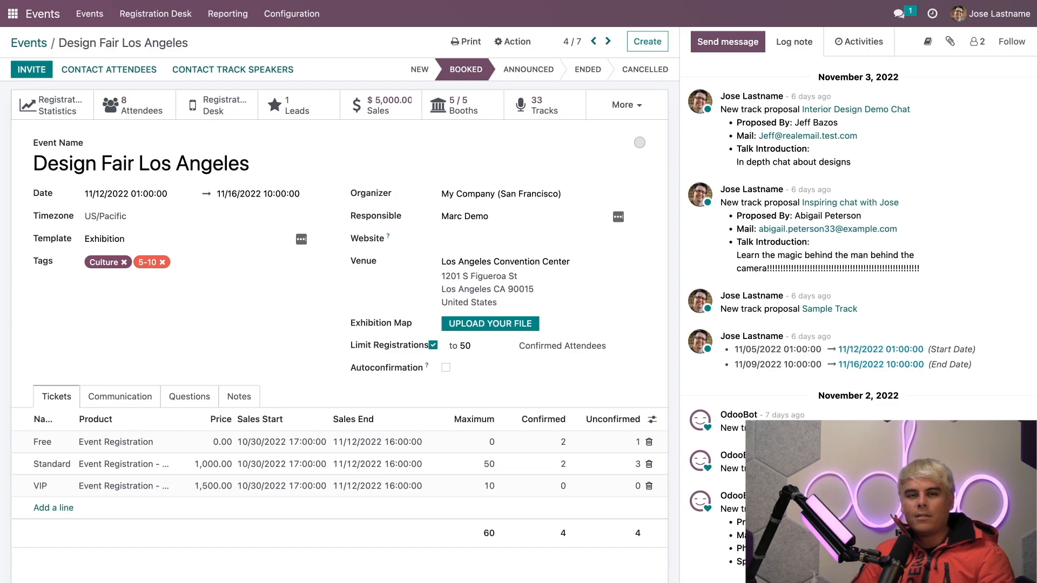
- From the event's public website, start a registration for two VIP tickets
{"action": "left_click", "coordinate": [623, 105]}
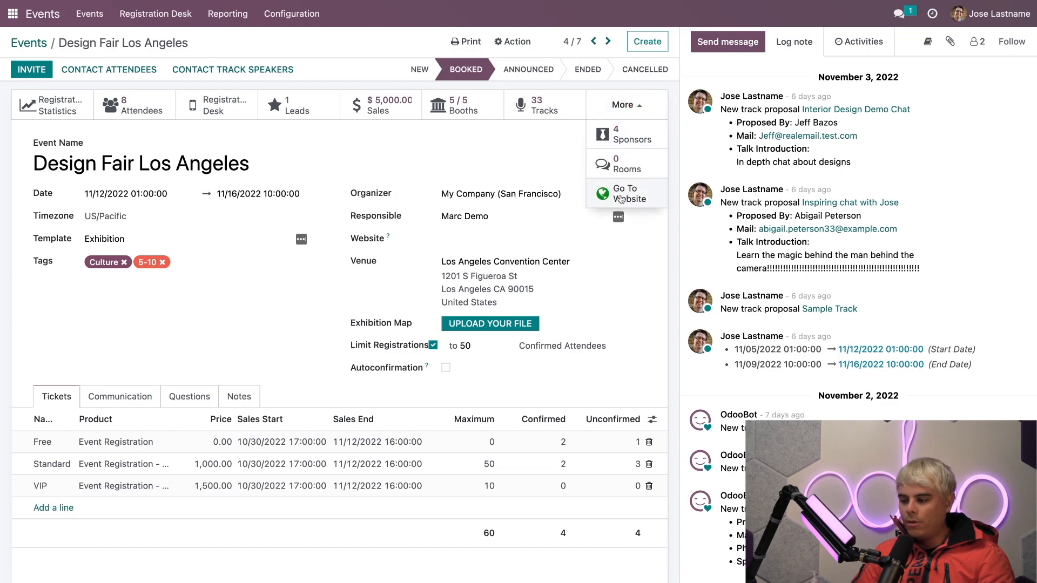
{"action": "left_click", "coordinate": [624, 193]}
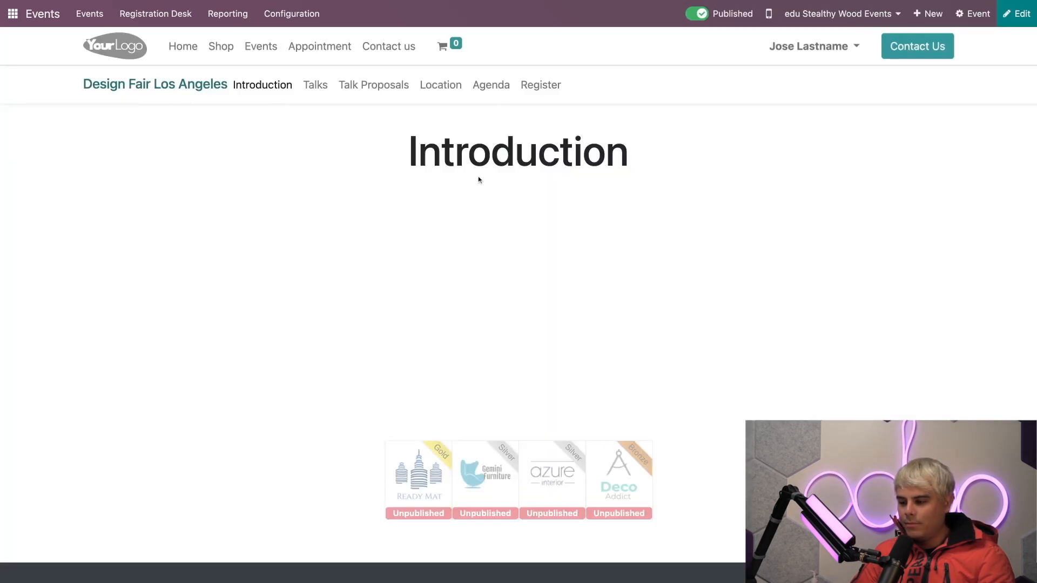
{"action": "left_click", "coordinate": [540, 84]}
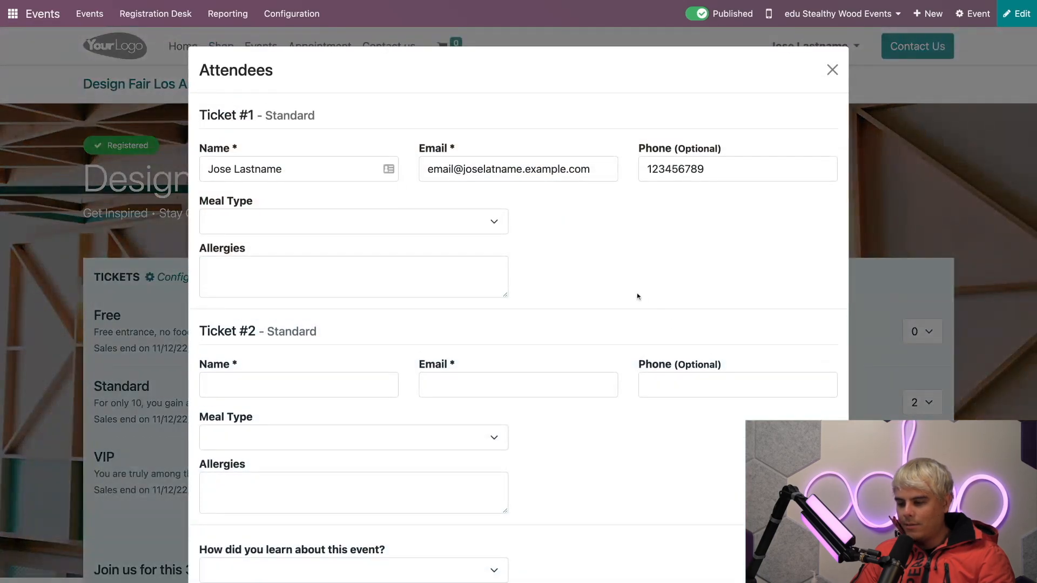
{"action": "left_click", "coordinate": [832, 69]}
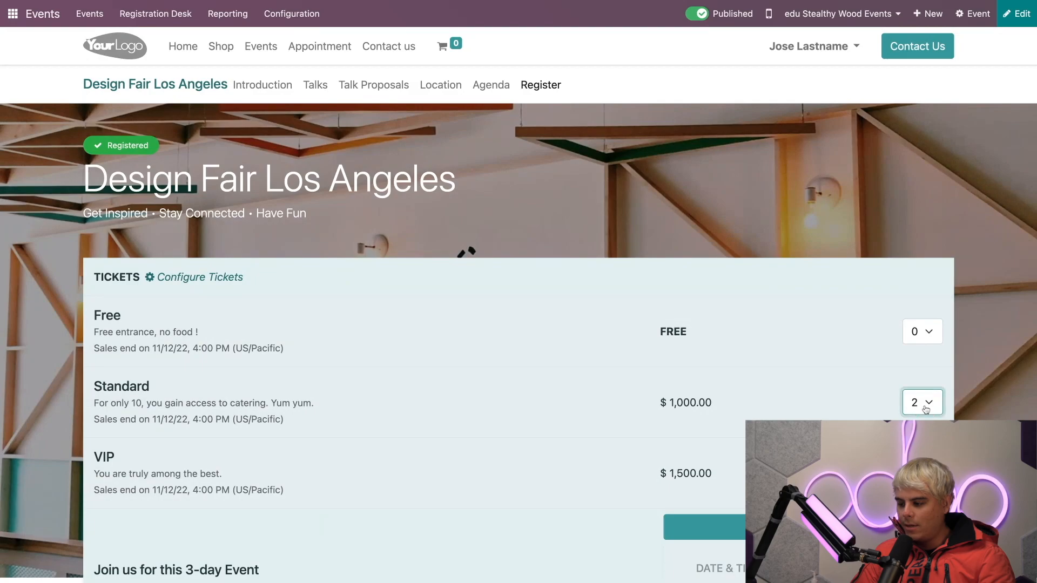
{"action": "left_click", "coordinate": [921, 402]}
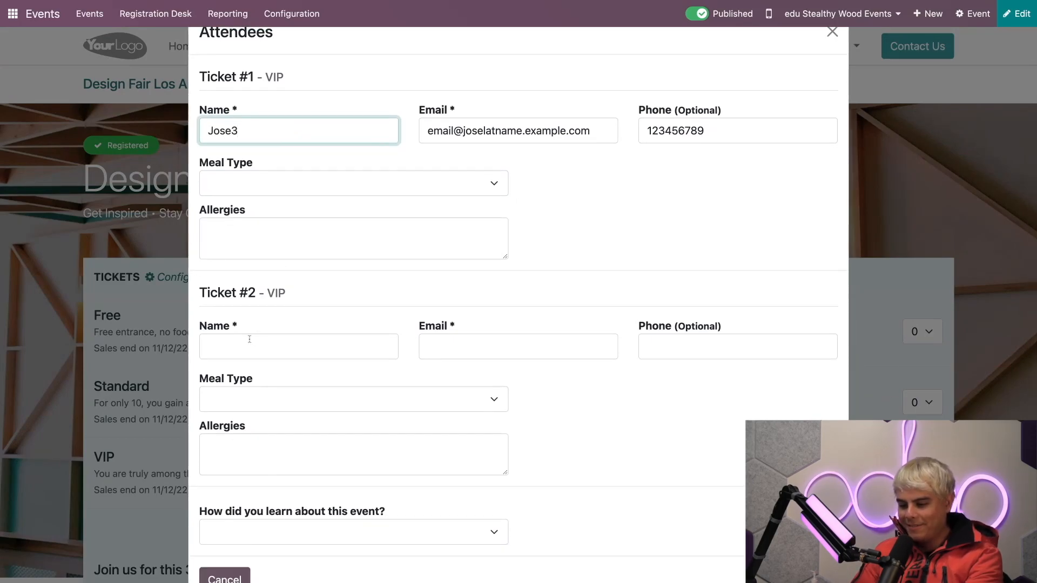
- Fill attendee details for Jose3 and Jose4 with emails, phones and how they learned about the event
{"action": "type", "text": "Jose4"}
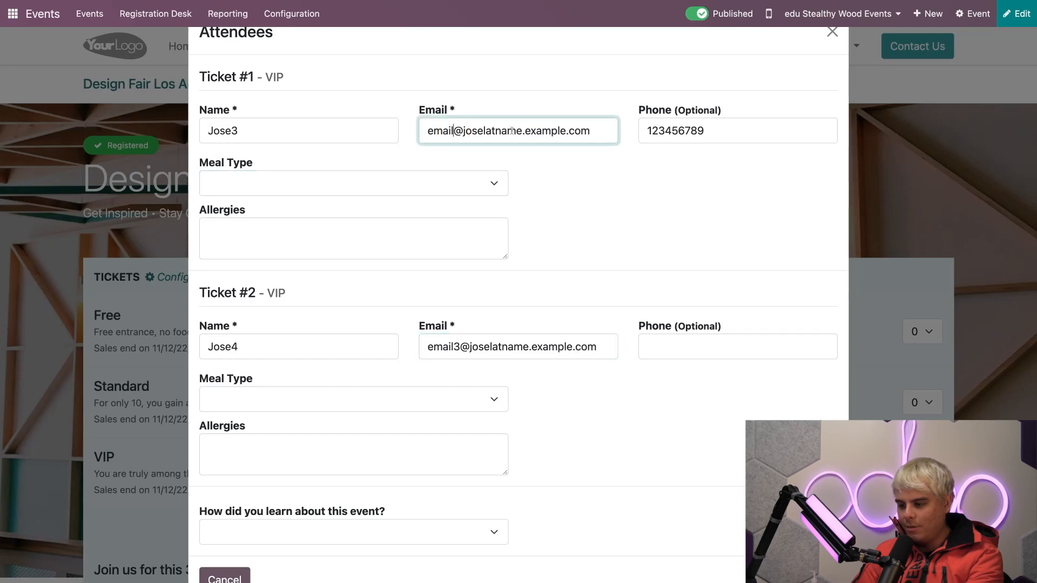
{"action": "left_click", "coordinate": [736, 131]}
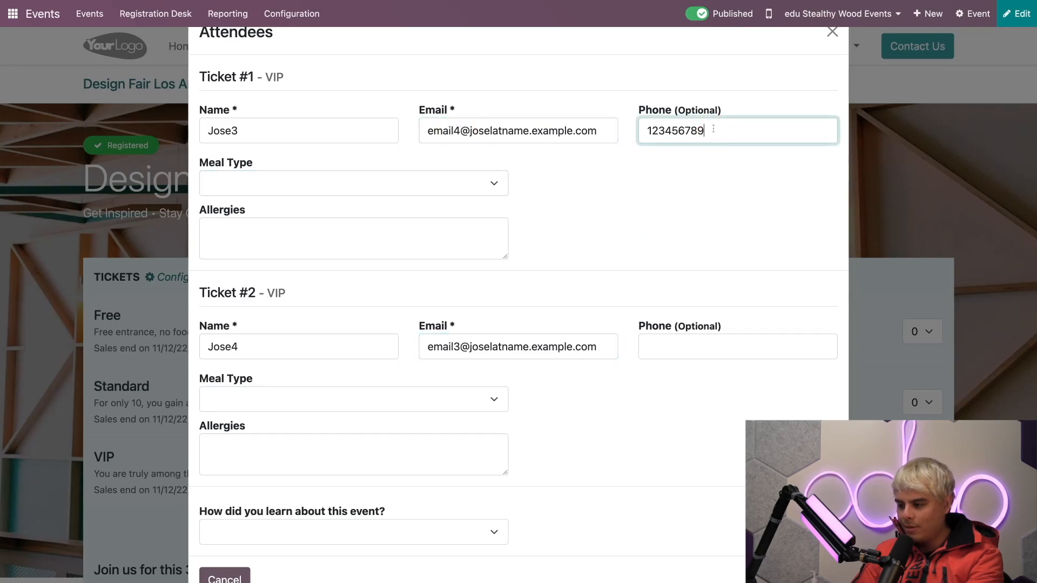
{"action": "key", "text": "Backspace"}
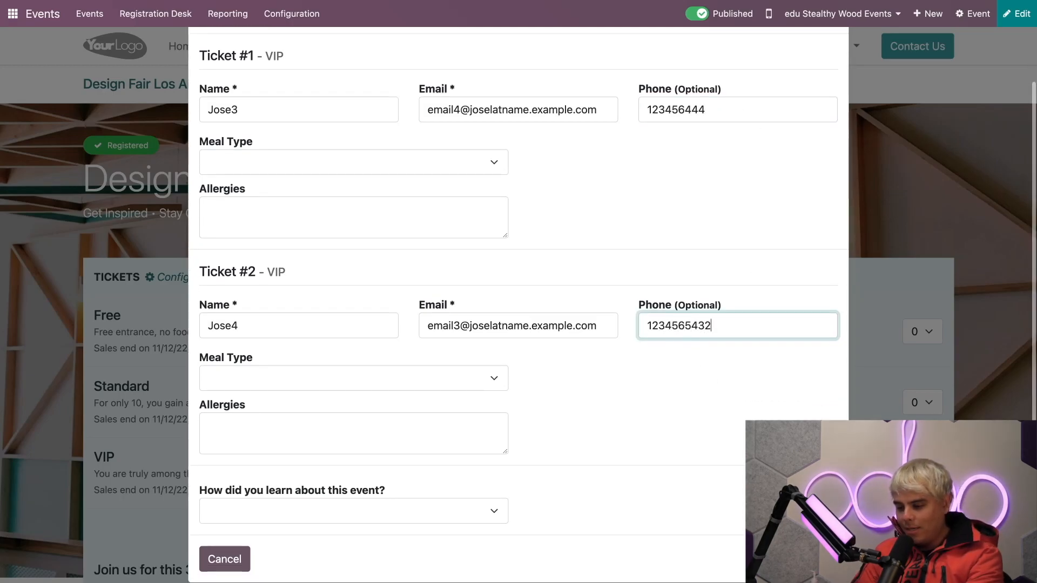
{"action": "mouse_move", "coordinate": [434, 504]}
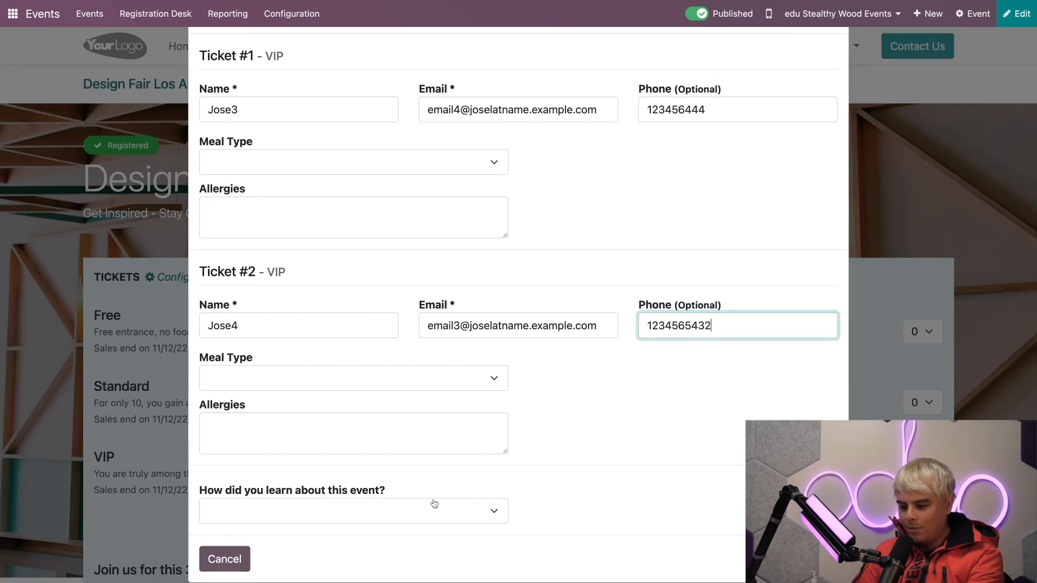
{"action": "left_click", "coordinate": [353, 511]}
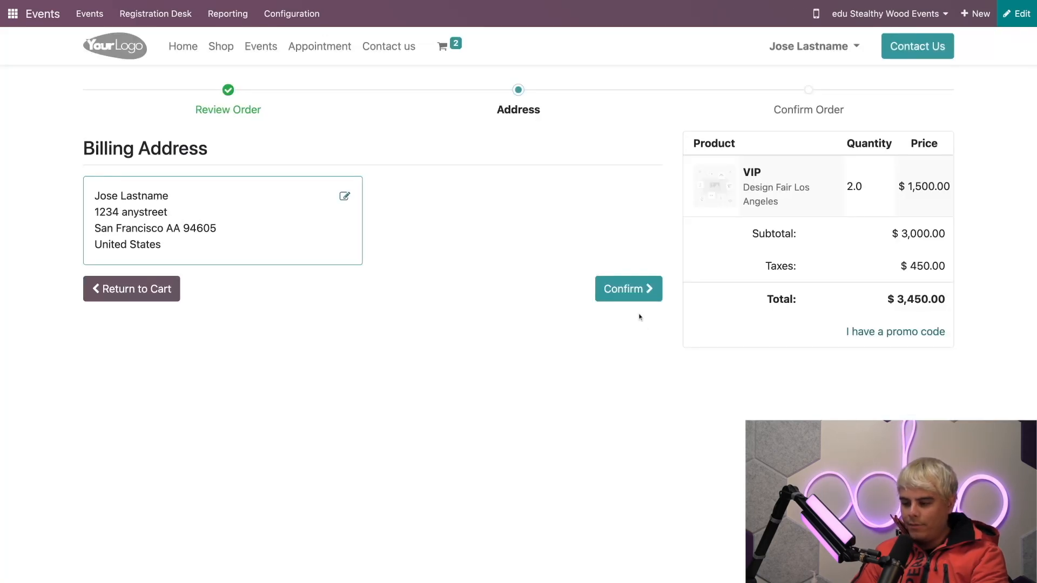
- Confirm the billing address and pay by wire transfer, placing order S00057 for $3,450
{"action": "left_click", "coordinate": [627, 289]}
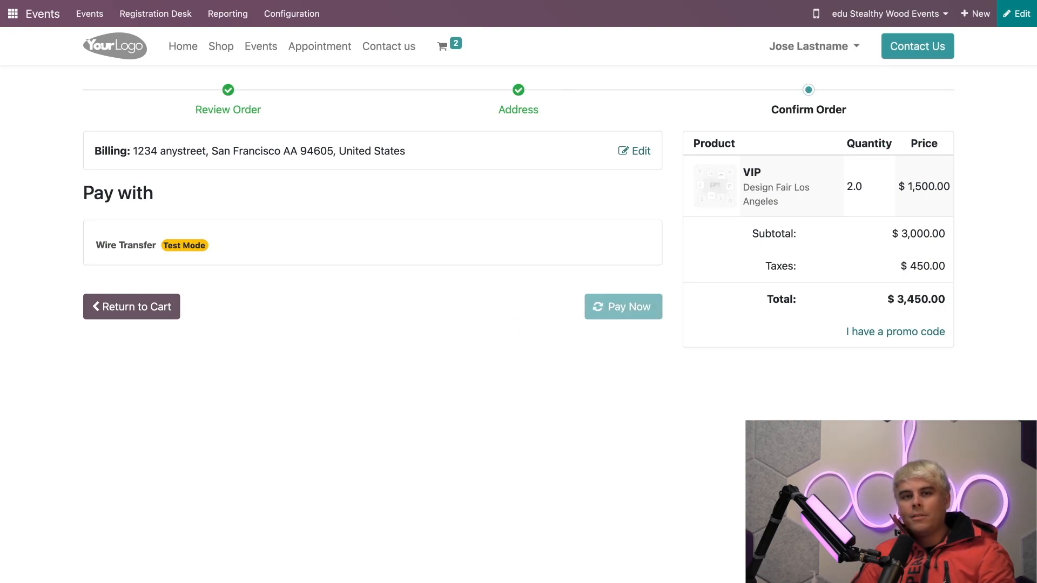
{"action": "left_click", "coordinate": [622, 305]}
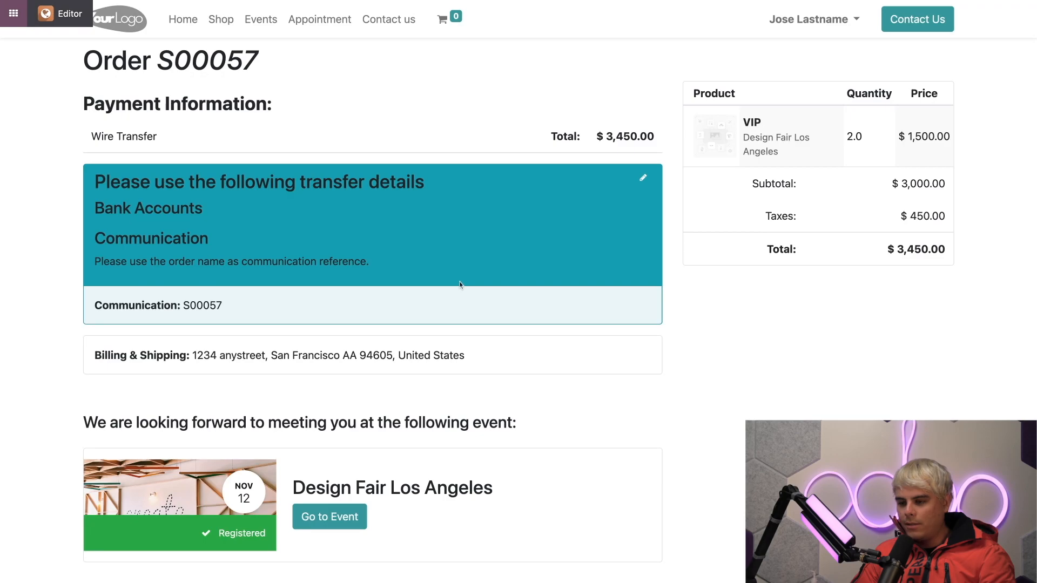
{"action": "left_click", "coordinate": [13, 13]}
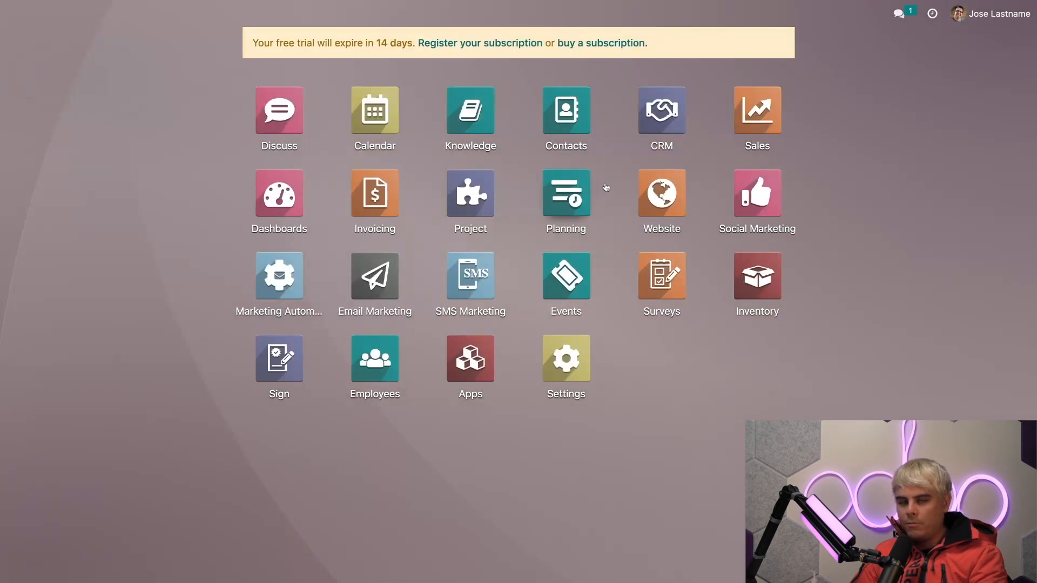
{"action": "mouse_move", "coordinate": [565, 186]}
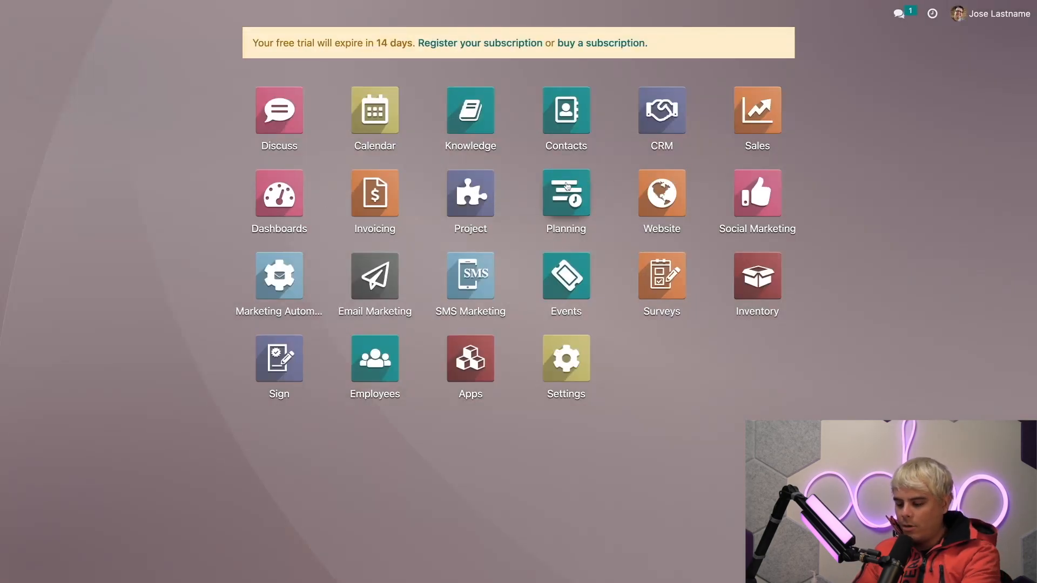
- Open the Events app to reach Design Fair Los Angeles and its leads for Jose4, Jose3 and Jose2
{"action": "left_click", "coordinate": [565, 278]}
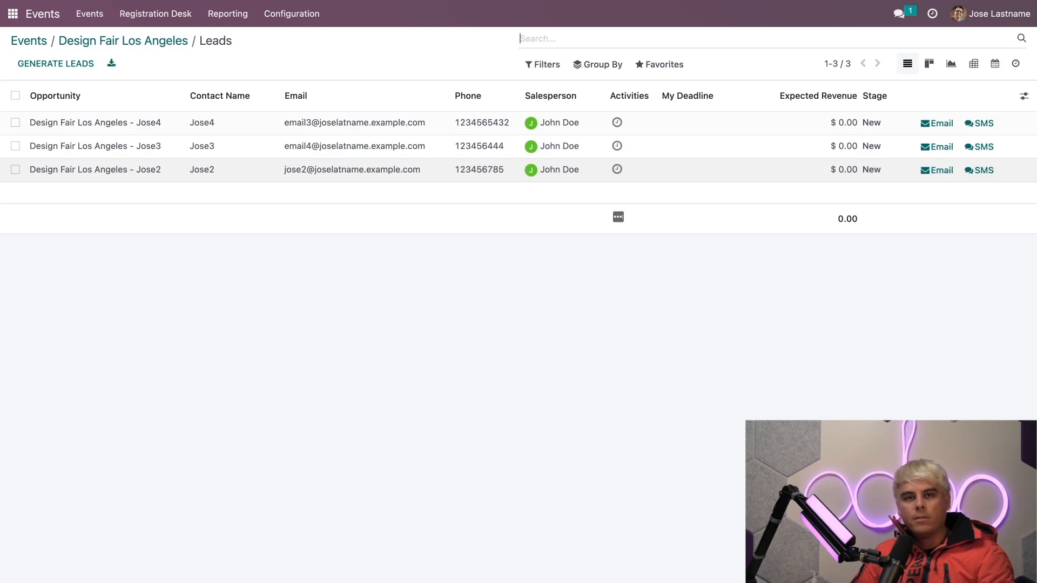
{"action": "mouse_move", "coordinate": [296, 145]}
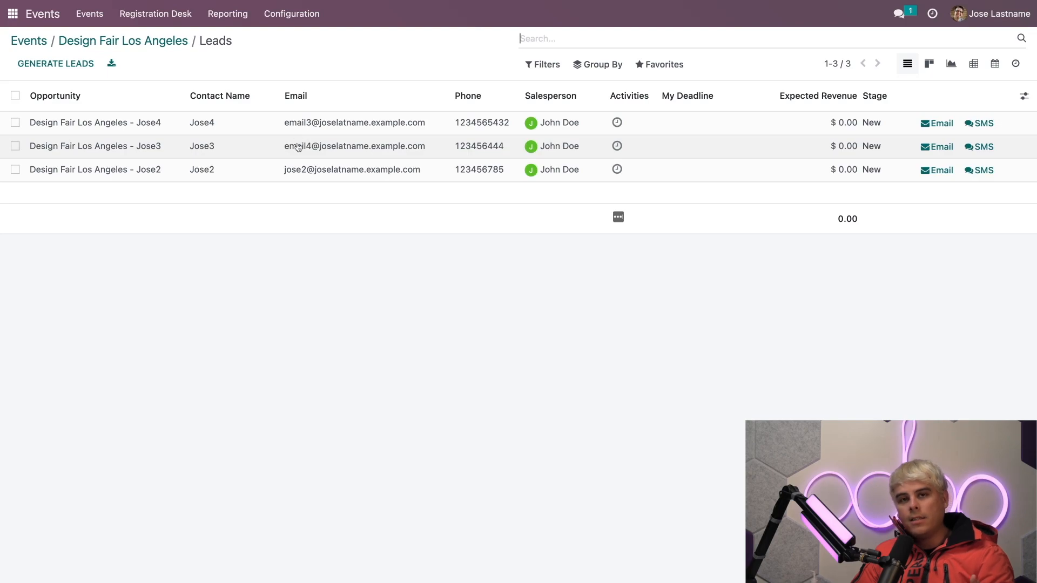
{"action": "mouse_move", "coordinate": [254, 125]}
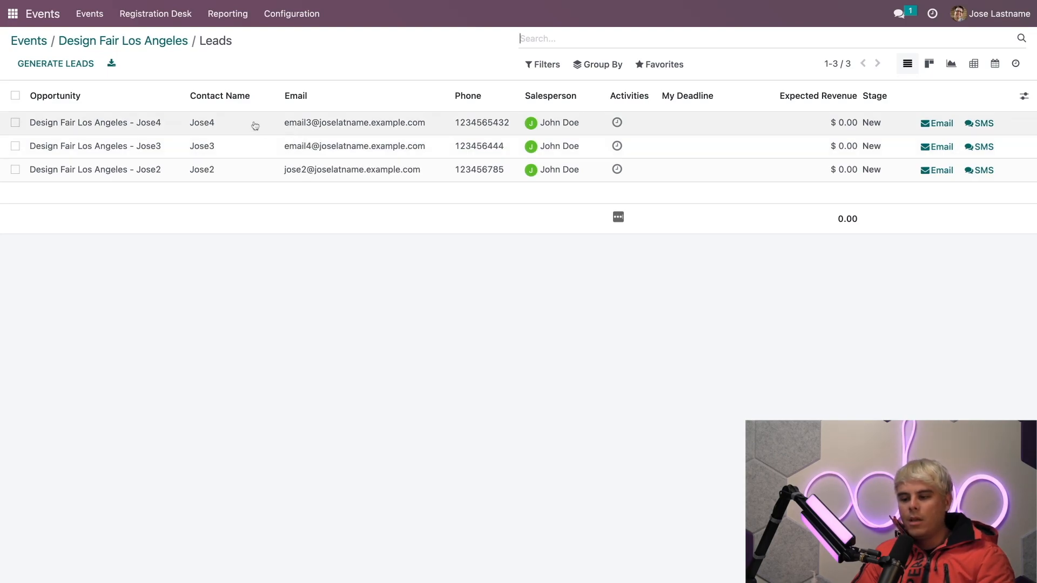
{"action": "mouse_move", "coordinate": [234, 146]}
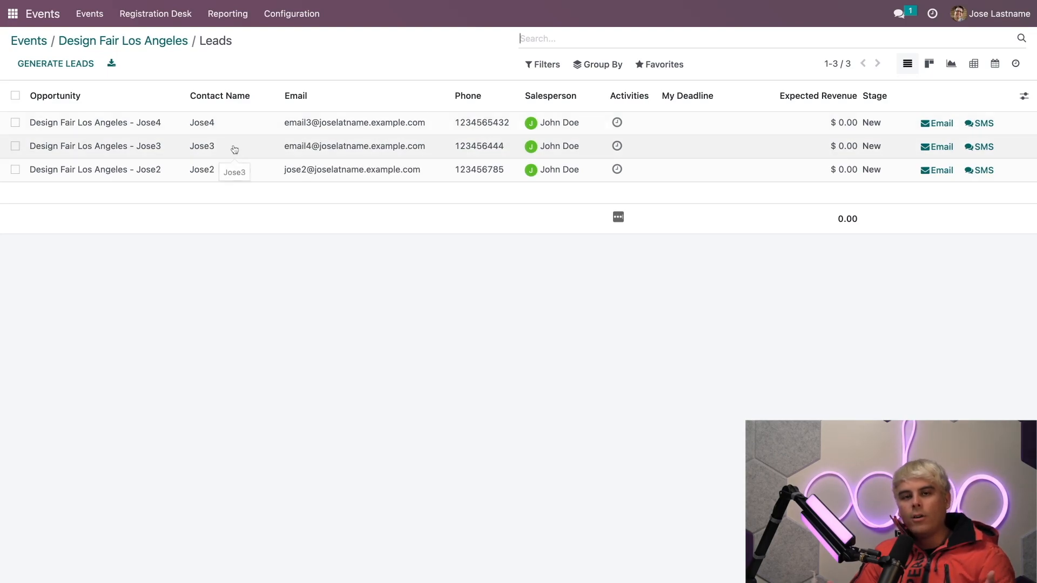
{"action": "mouse_move", "coordinate": [235, 152]}
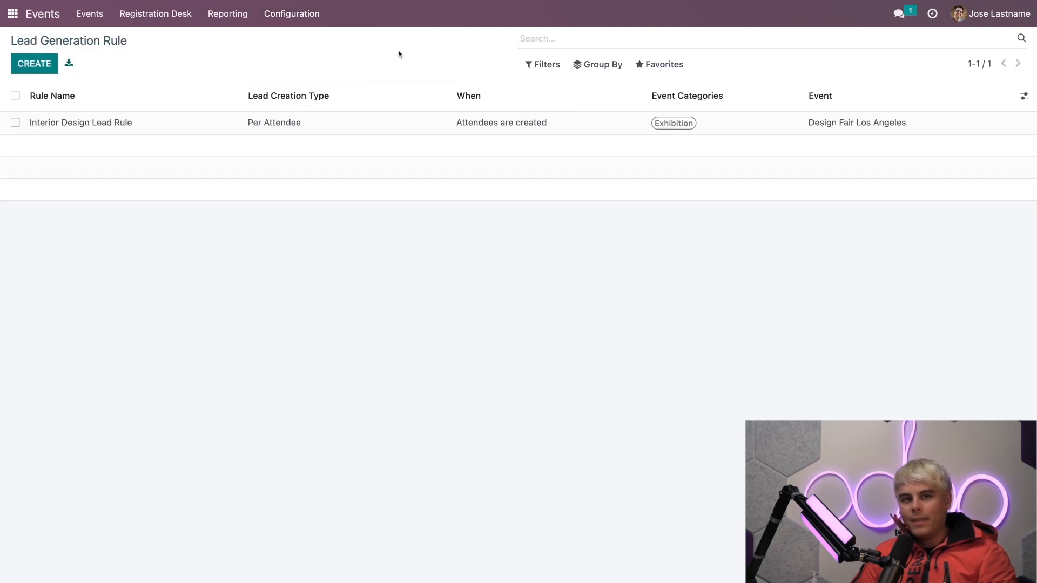
{"action": "mouse_move", "coordinate": [623, 128]}
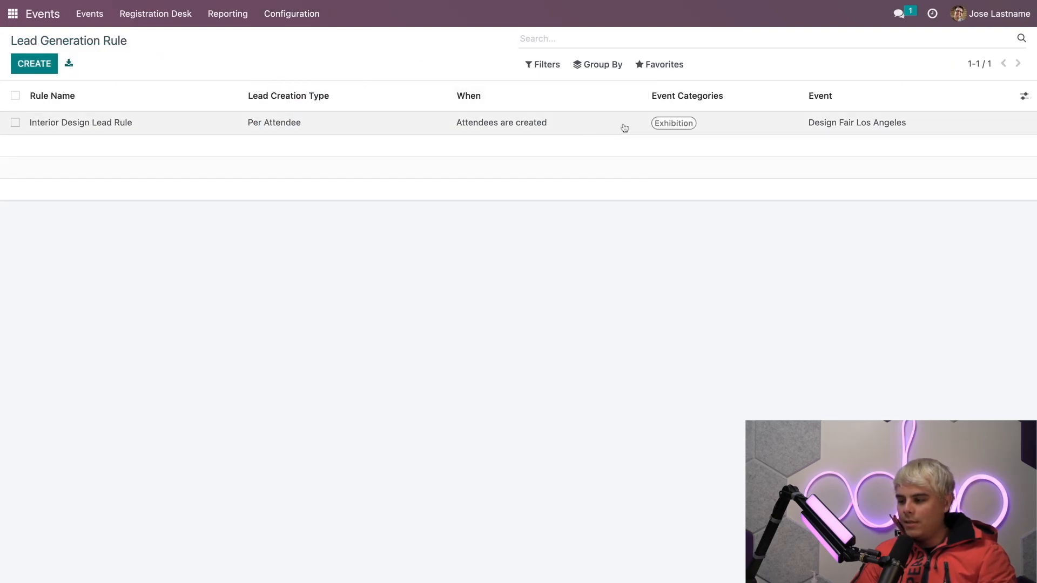
- Set the Interior Design Lead Rule to create leads Per Order and return to the events list
{"action": "left_click", "coordinate": [81, 122]}
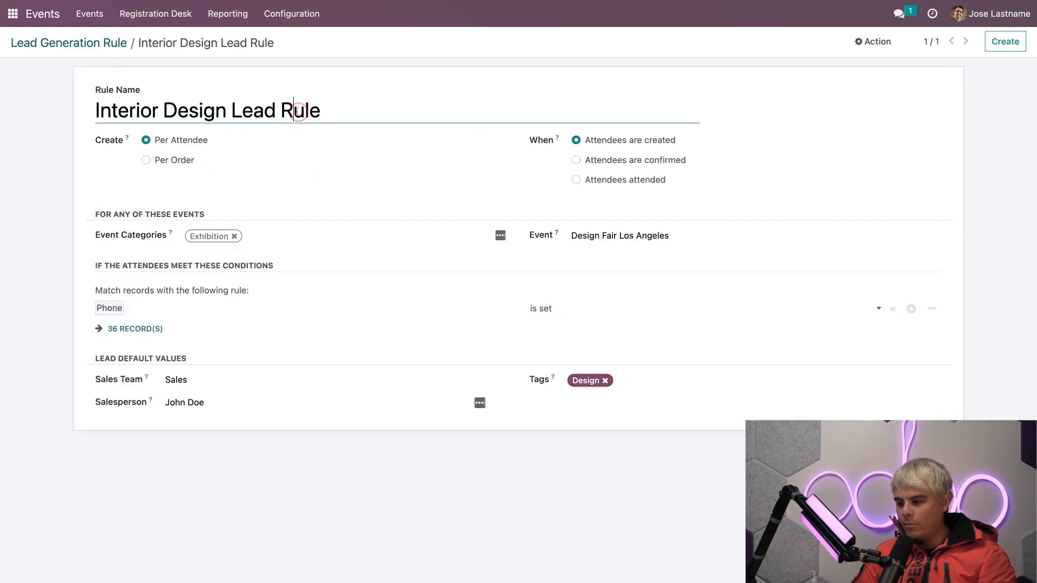
{"action": "mouse_move", "coordinate": [271, 308]}
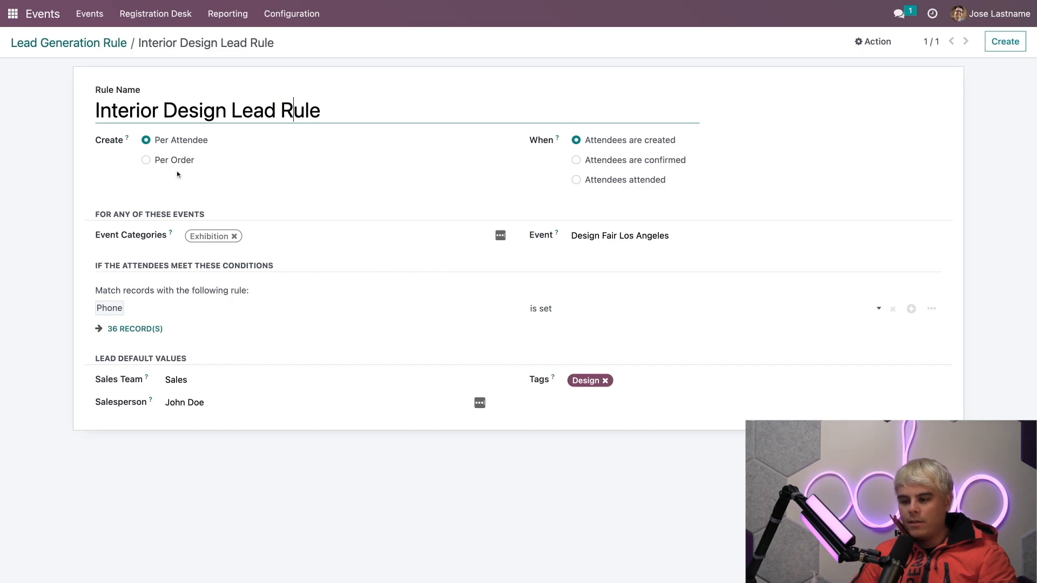
{"action": "left_click", "coordinate": [146, 160]}
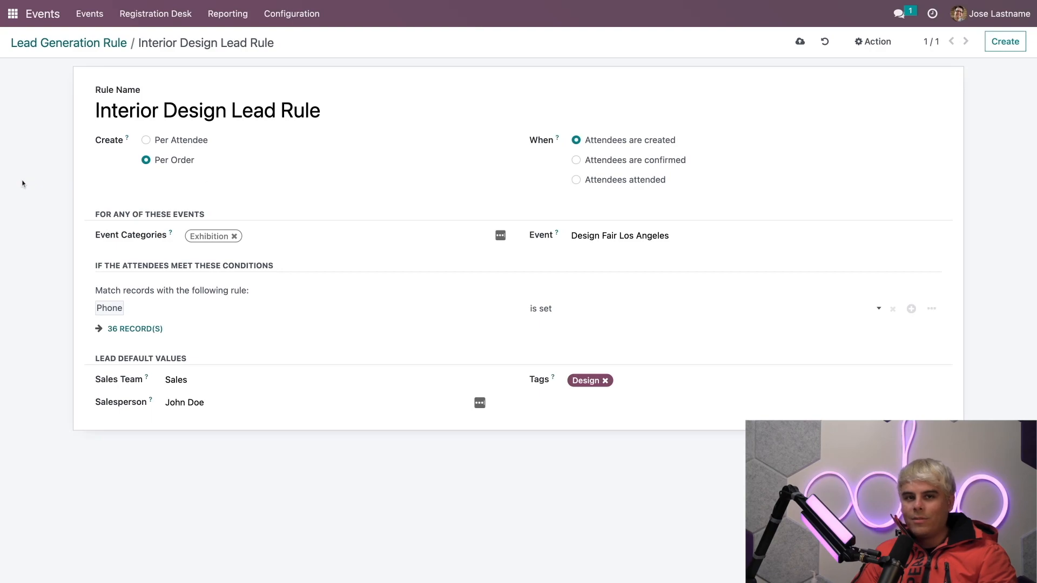
{"action": "mouse_move", "coordinate": [333, 60]}
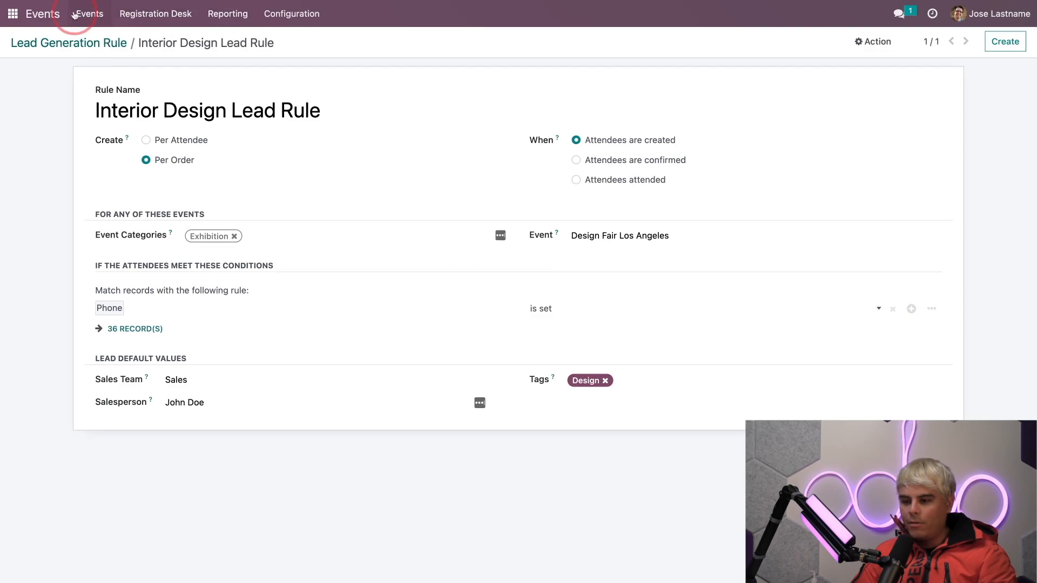
{"action": "left_click", "coordinate": [619, 236]}
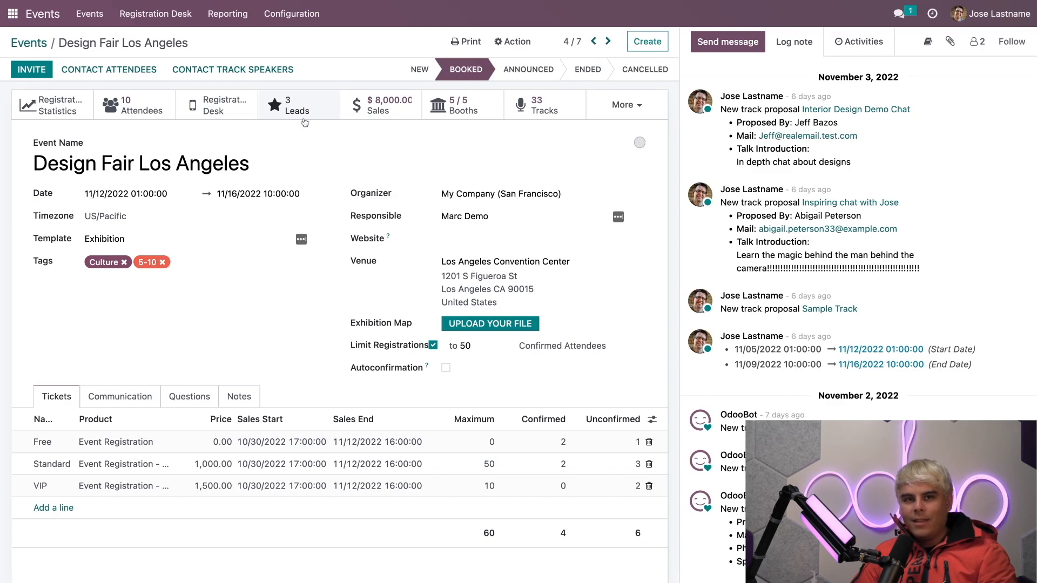
{"action": "mouse_move", "coordinate": [305, 123]}
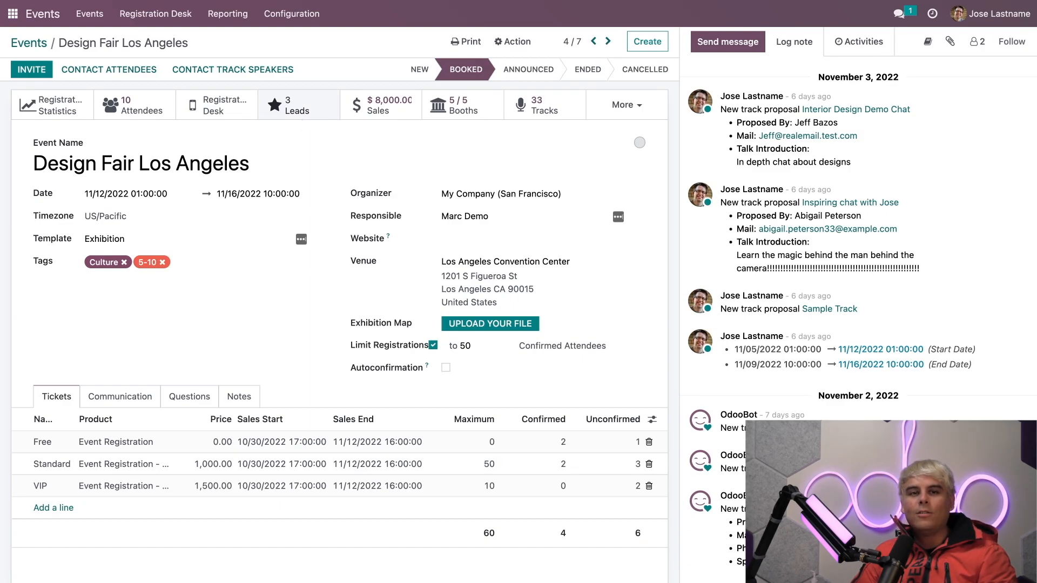
- Go to the Design Fair Los Angeles website and reach its registration page with Free, Standard and VIP tickets
{"action": "left_click", "coordinate": [621, 105]}
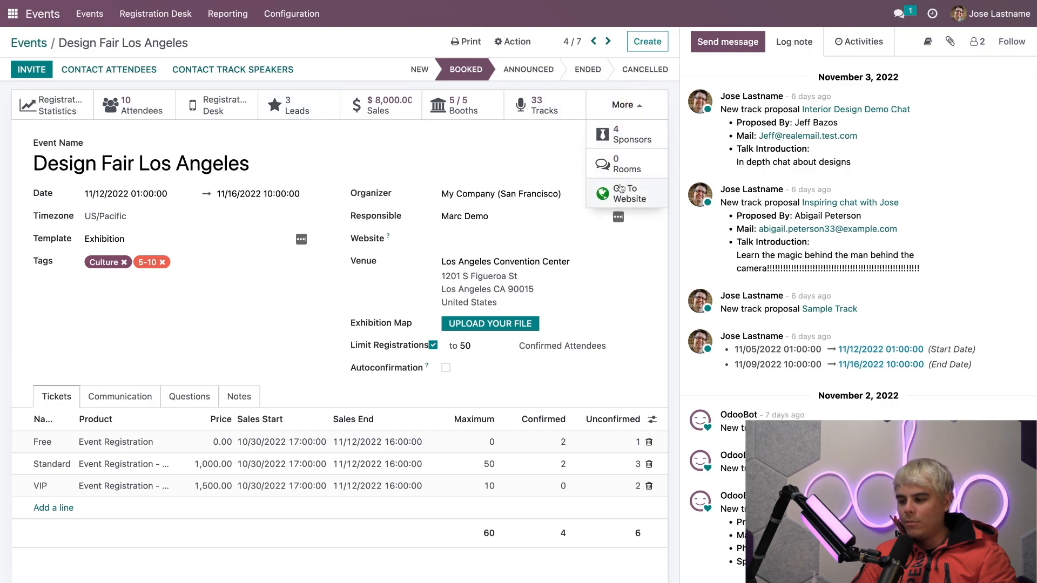
{"action": "left_click", "coordinate": [626, 193]}
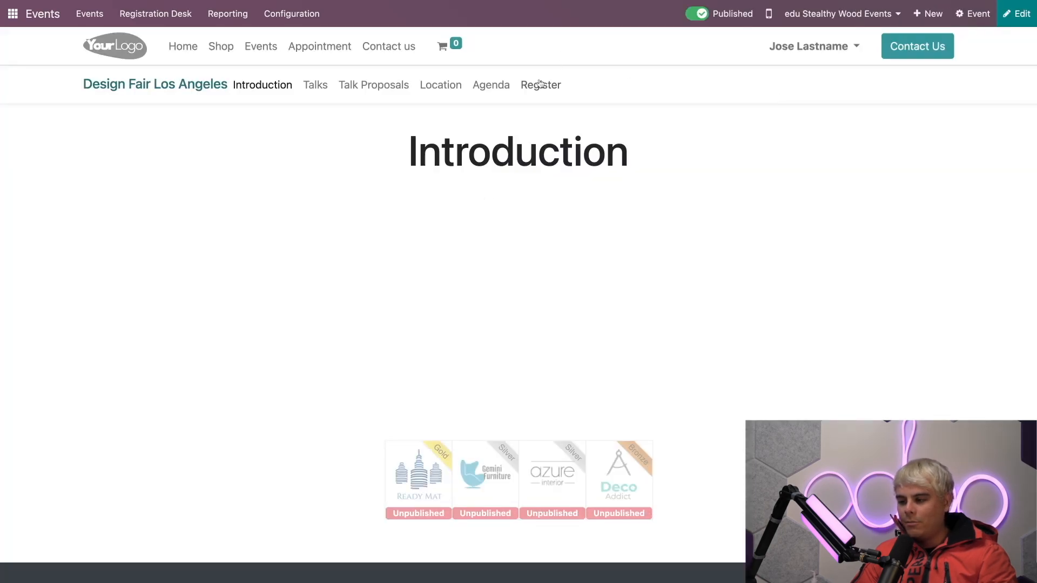
{"action": "left_click", "coordinate": [540, 85]}
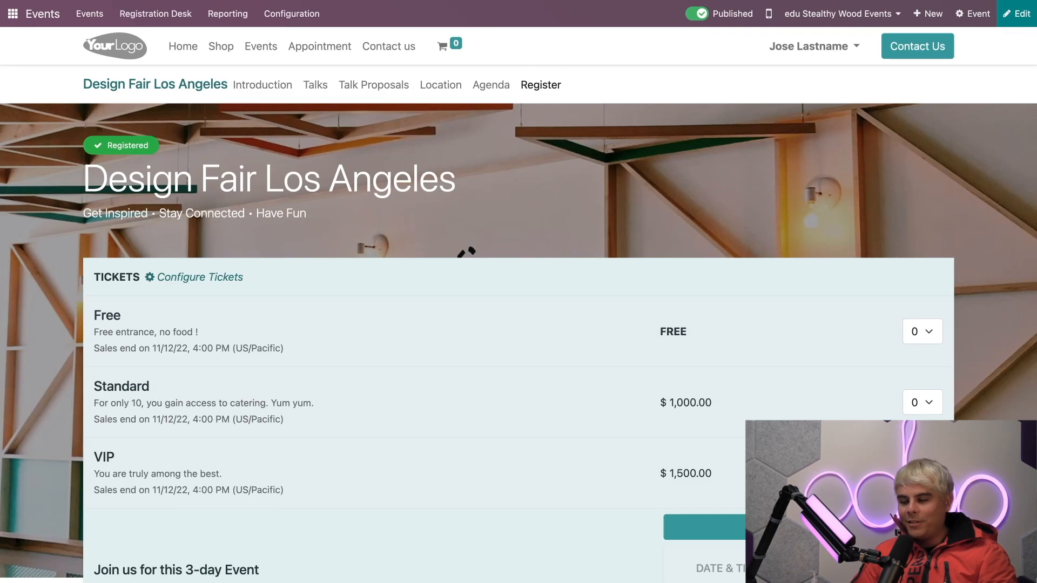
{"action": "scroll", "scroll_direction": "down", "scroll_amount": 3}
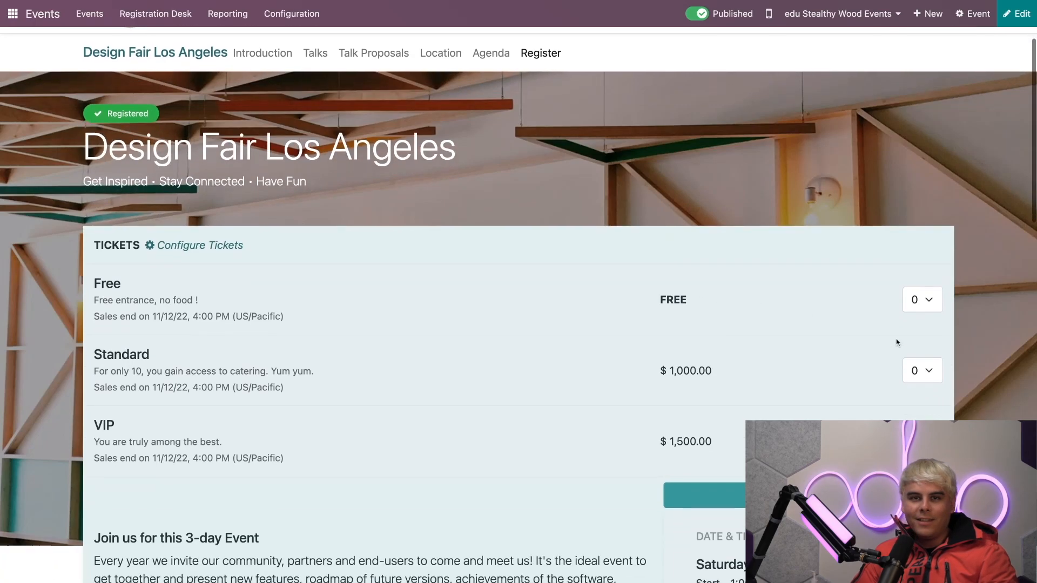
{"action": "mouse_move", "coordinate": [924, 320]}
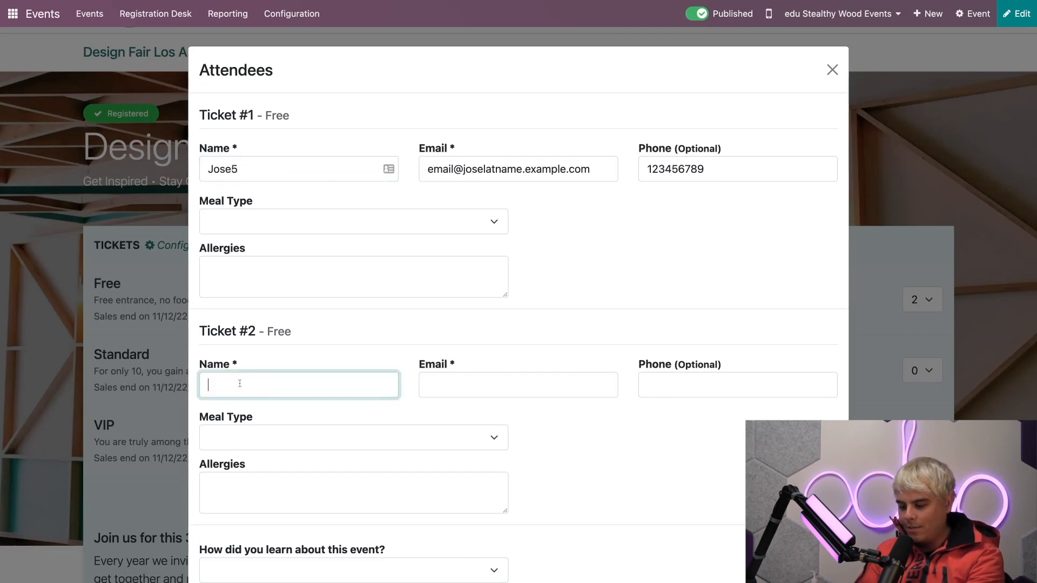
{"action": "type", "text": "Jose6"}
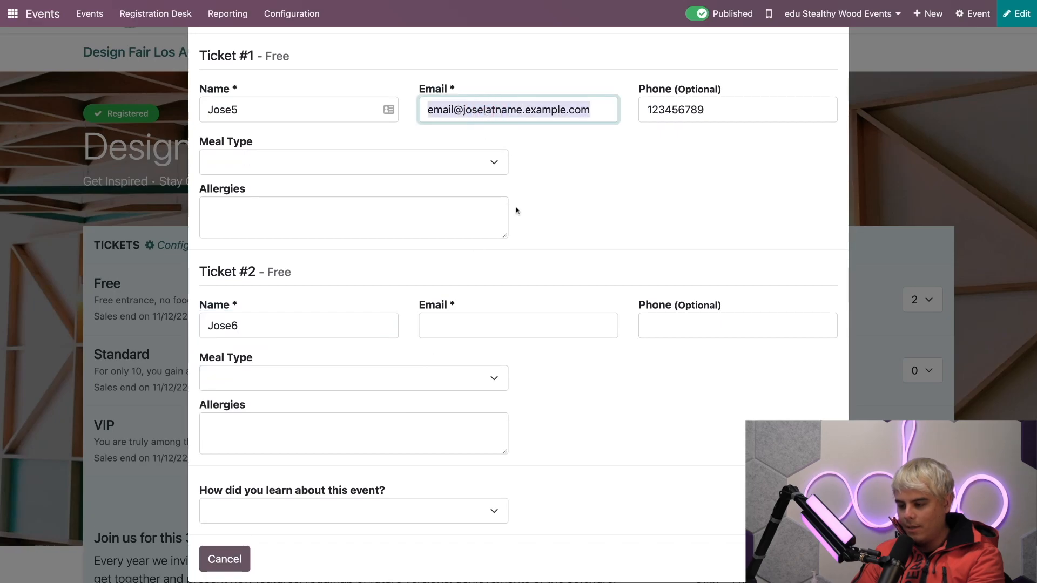
{"action": "type", "text": "email@joselatname.example.com"}
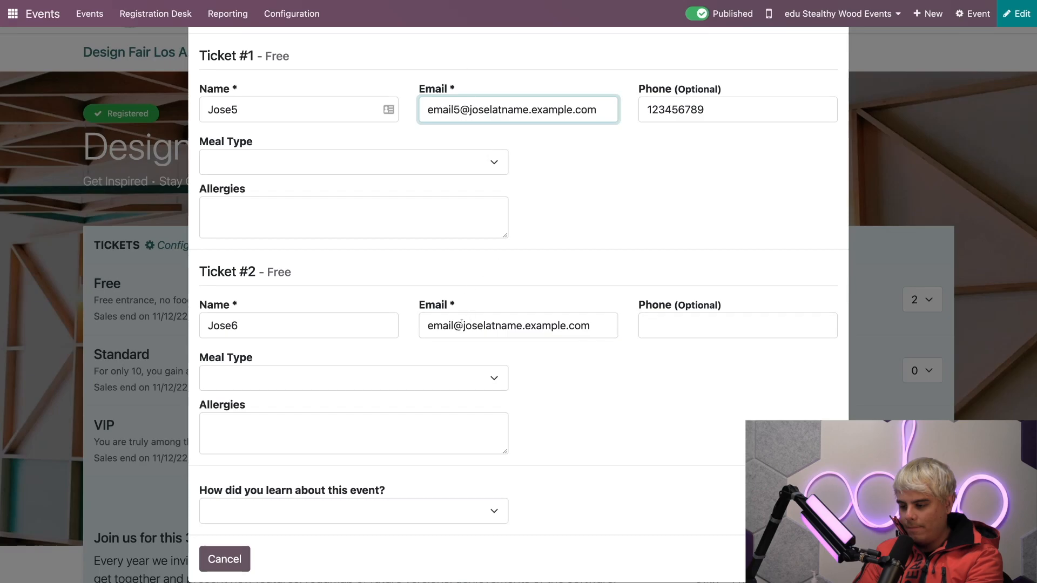
{"action": "left_click", "coordinate": [737, 325]}
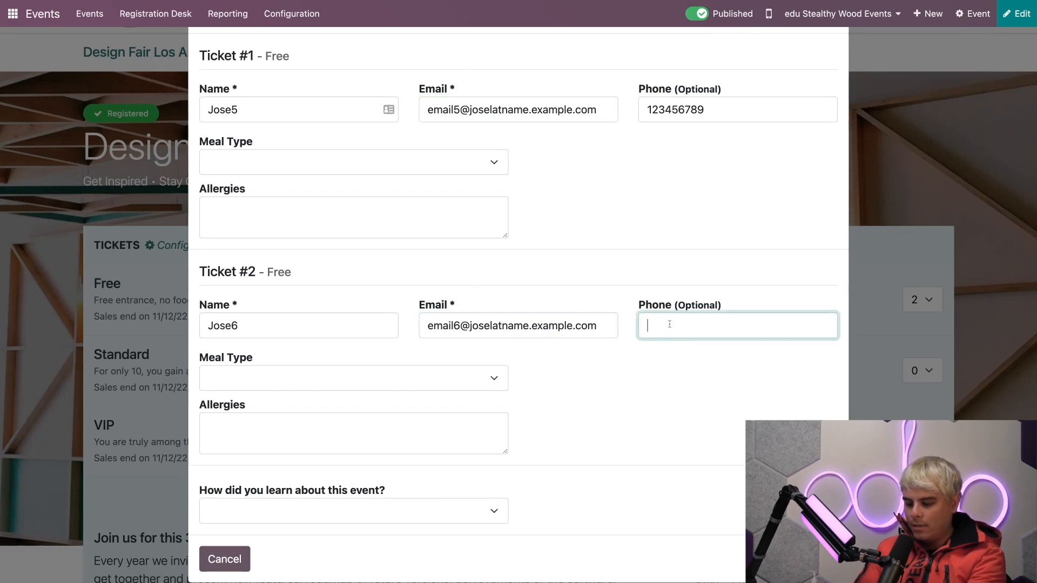
{"action": "type", "text": "987654345678"}
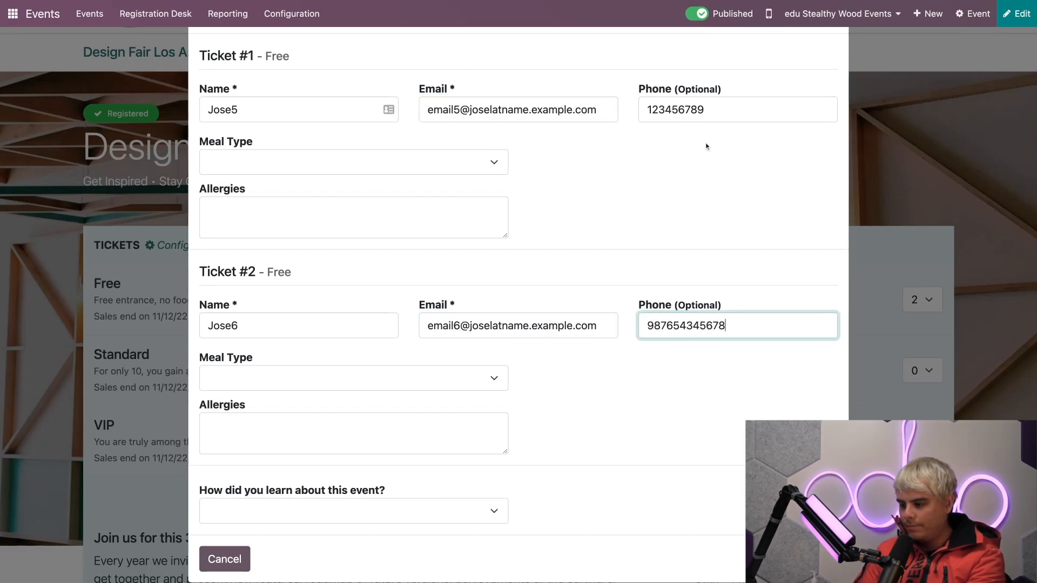
{"action": "type", "text": "0987656789"}
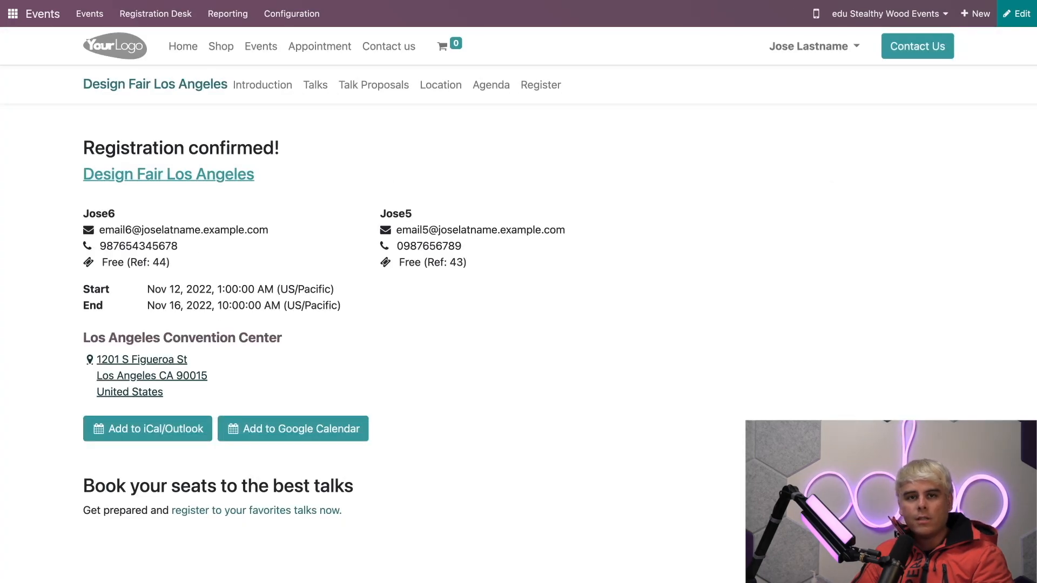
{"action": "mouse_move", "coordinate": [413, 137]}
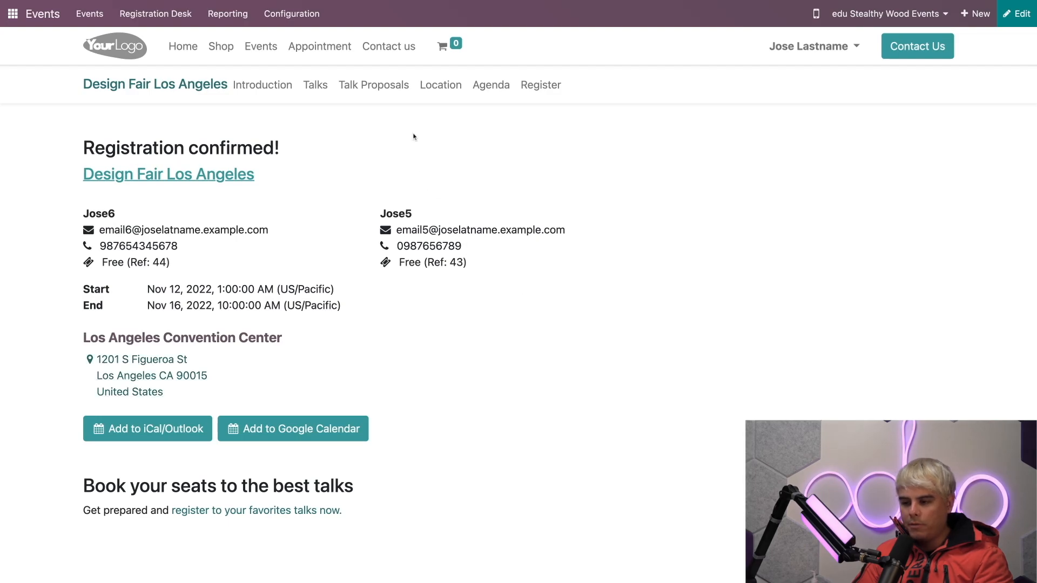
{"action": "left_click", "coordinate": [90, 13]}
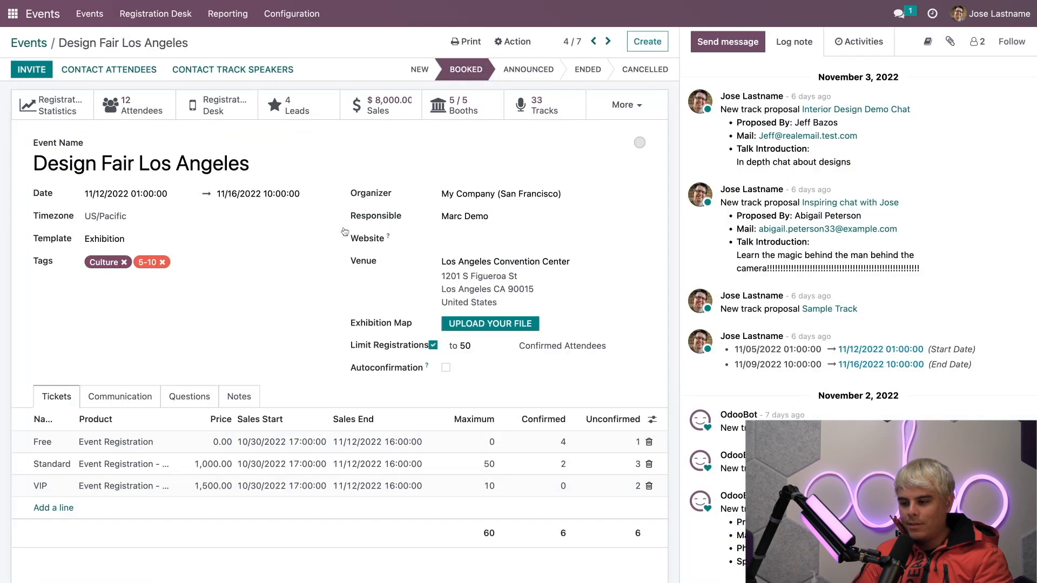
- Open the event's leads and the single Jose Lastname lead listing Jose5 and Jose6 as participants
{"action": "left_click", "coordinate": [298, 105]}
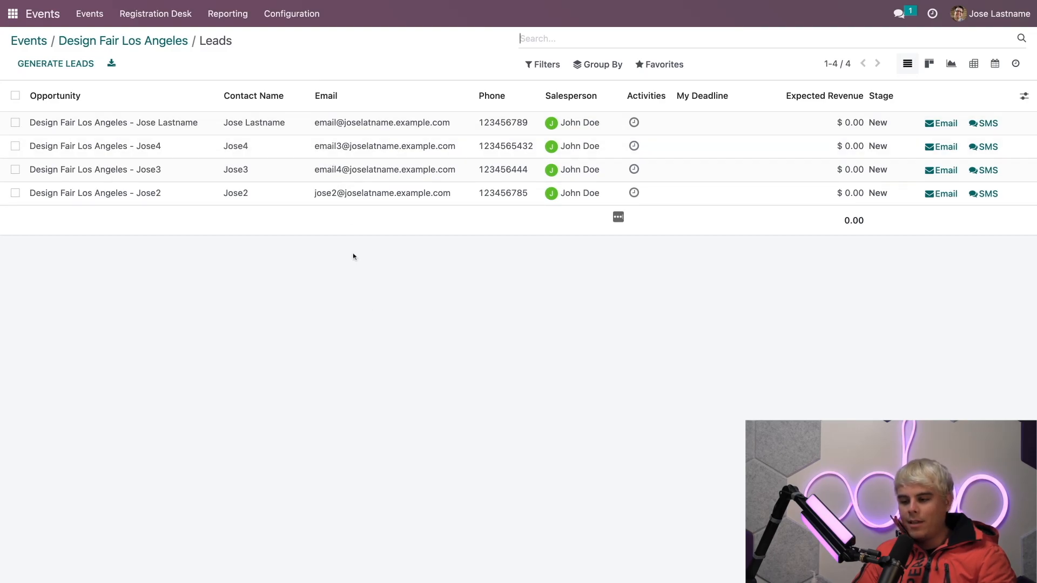
{"action": "mouse_move", "coordinate": [377, 130]}
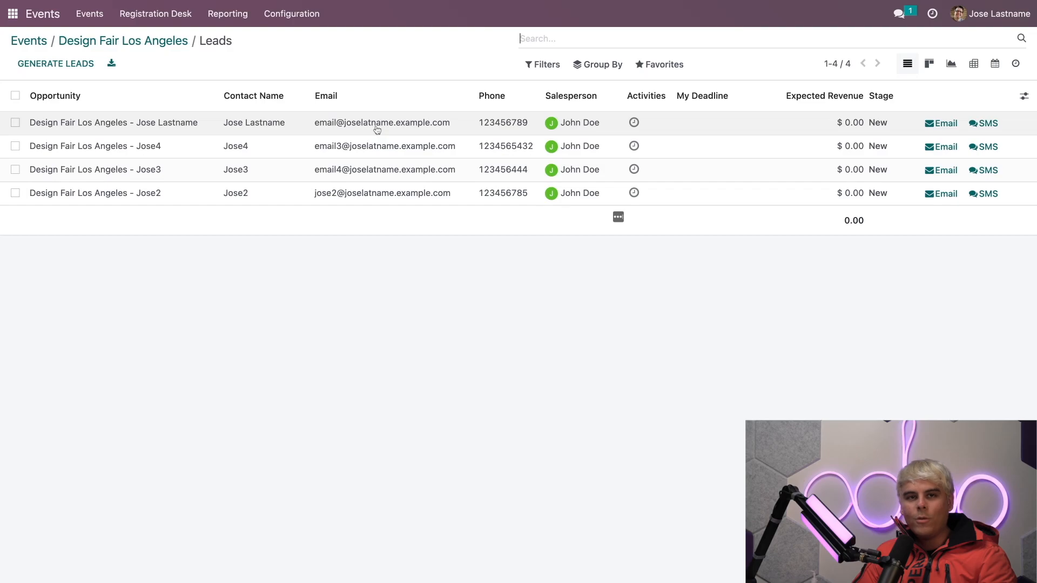
{"action": "mouse_move", "coordinate": [395, 133]}
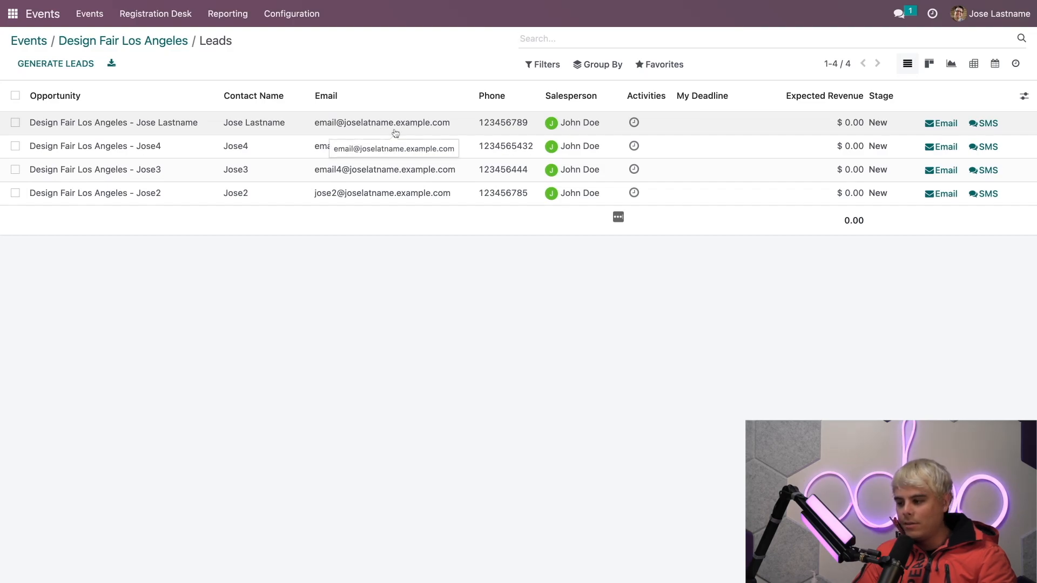
{"action": "left_click", "coordinate": [112, 122]}
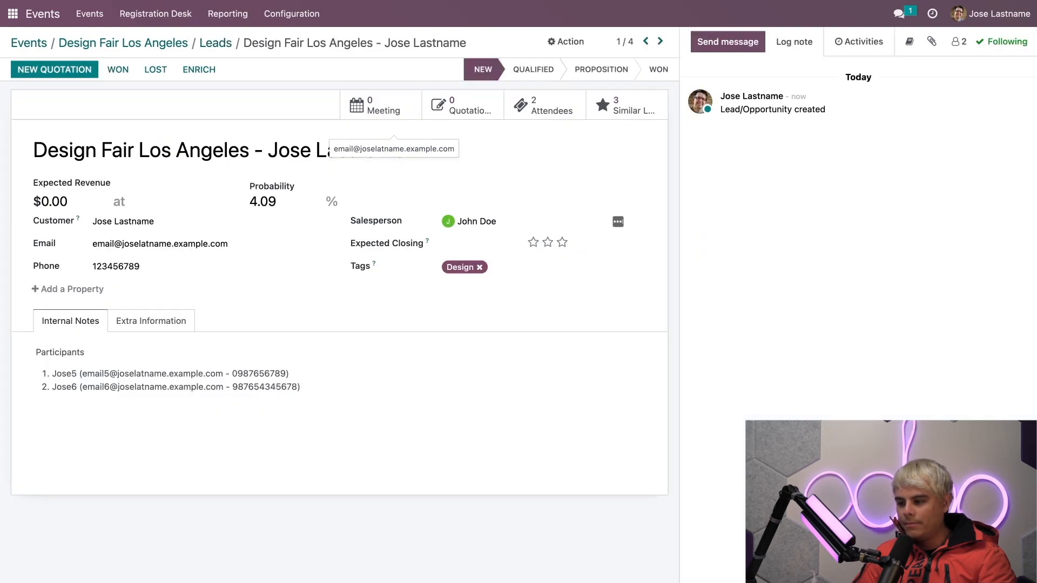
{"action": "mouse_move", "coordinate": [490, 172]}
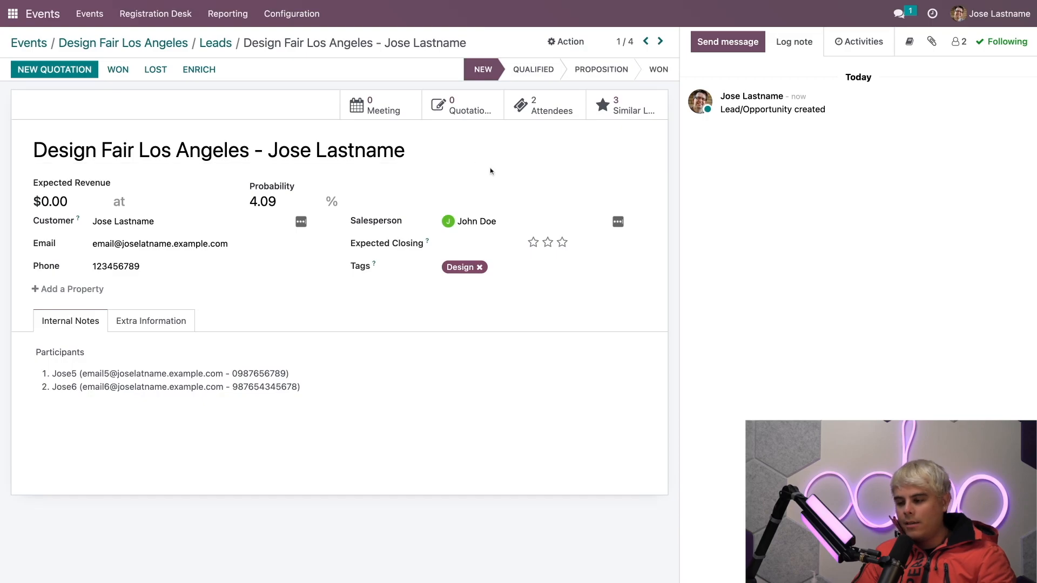
{"action": "mouse_move", "coordinate": [533, 113]}
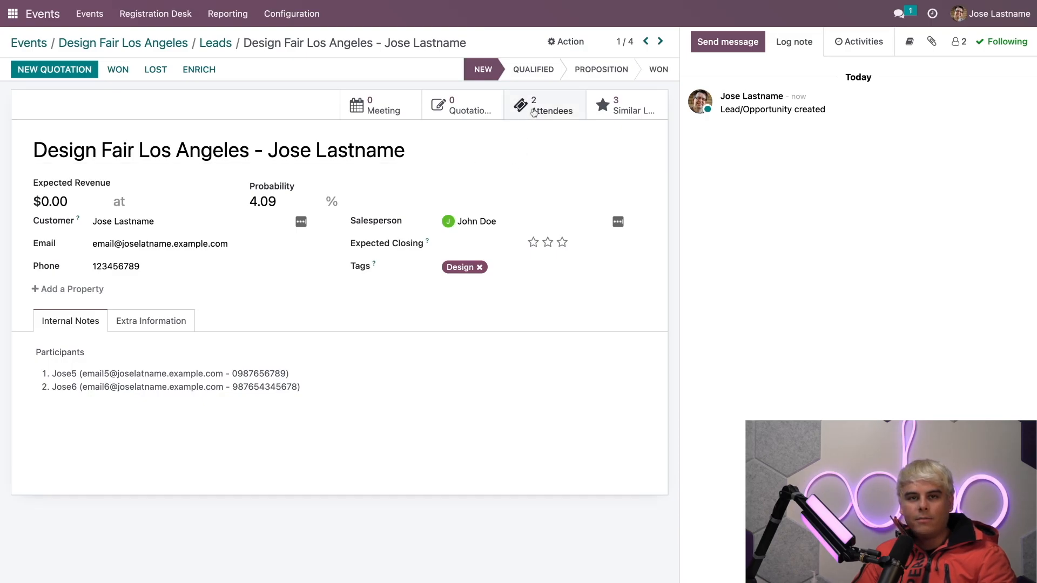
{"action": "mouse_move", "coordinate": [582, 152]}
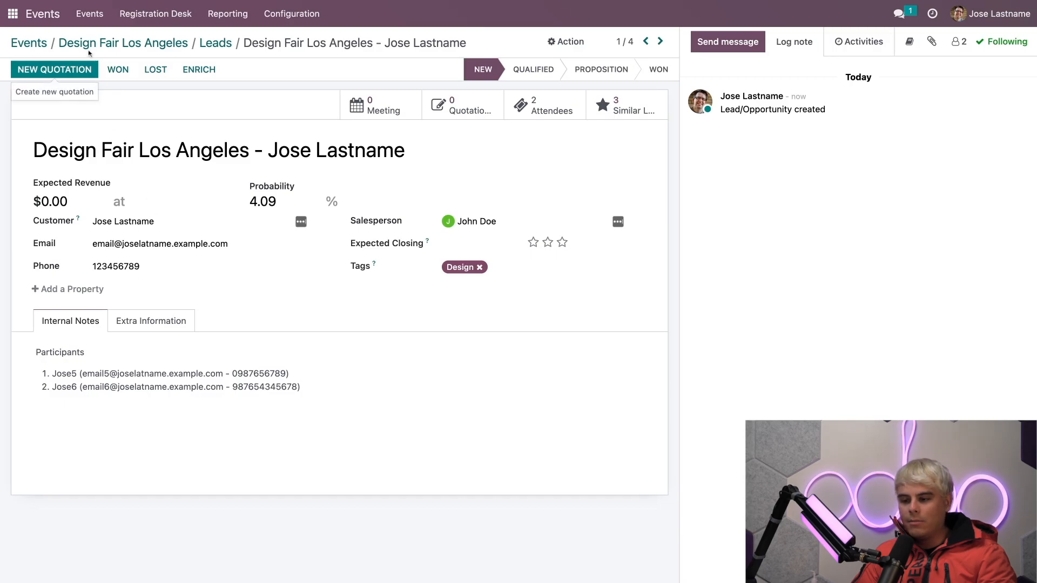
- Return to Design Fair Los Angeles and view its 12 attendees, including confirmed Jose5 and Jose6
{"action": "left_click", "coordinate": [123, 42]}
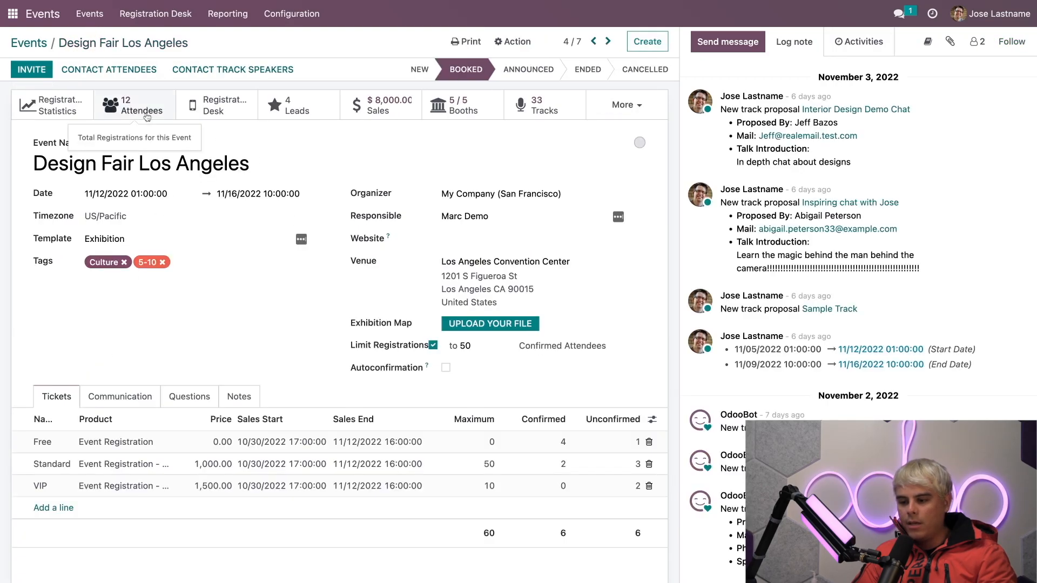
{"action": "left_click", "coordinate": [134, 105]}
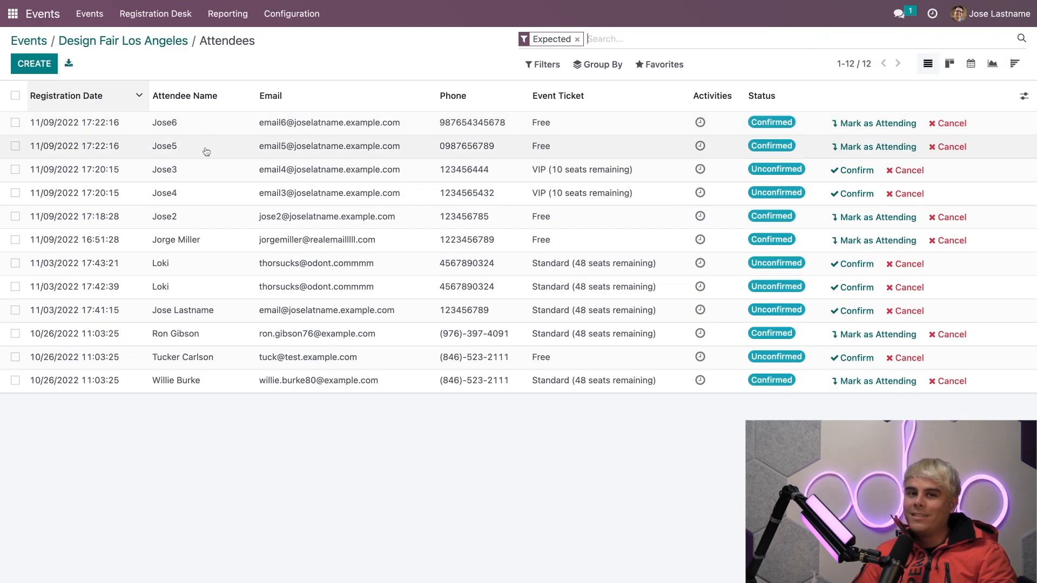
{"action": "mouse_move", "coordinate": [205, 151]}
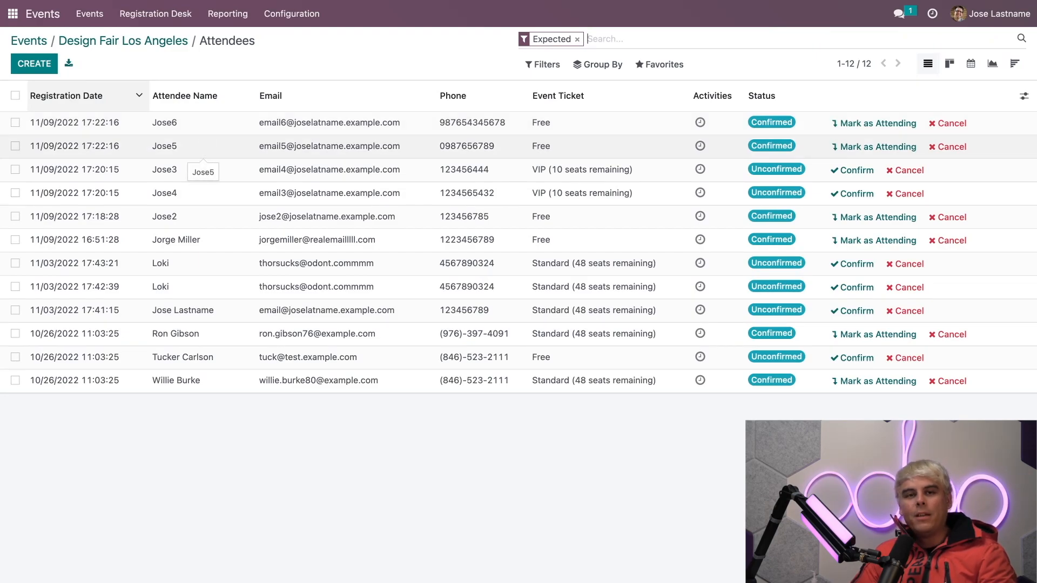